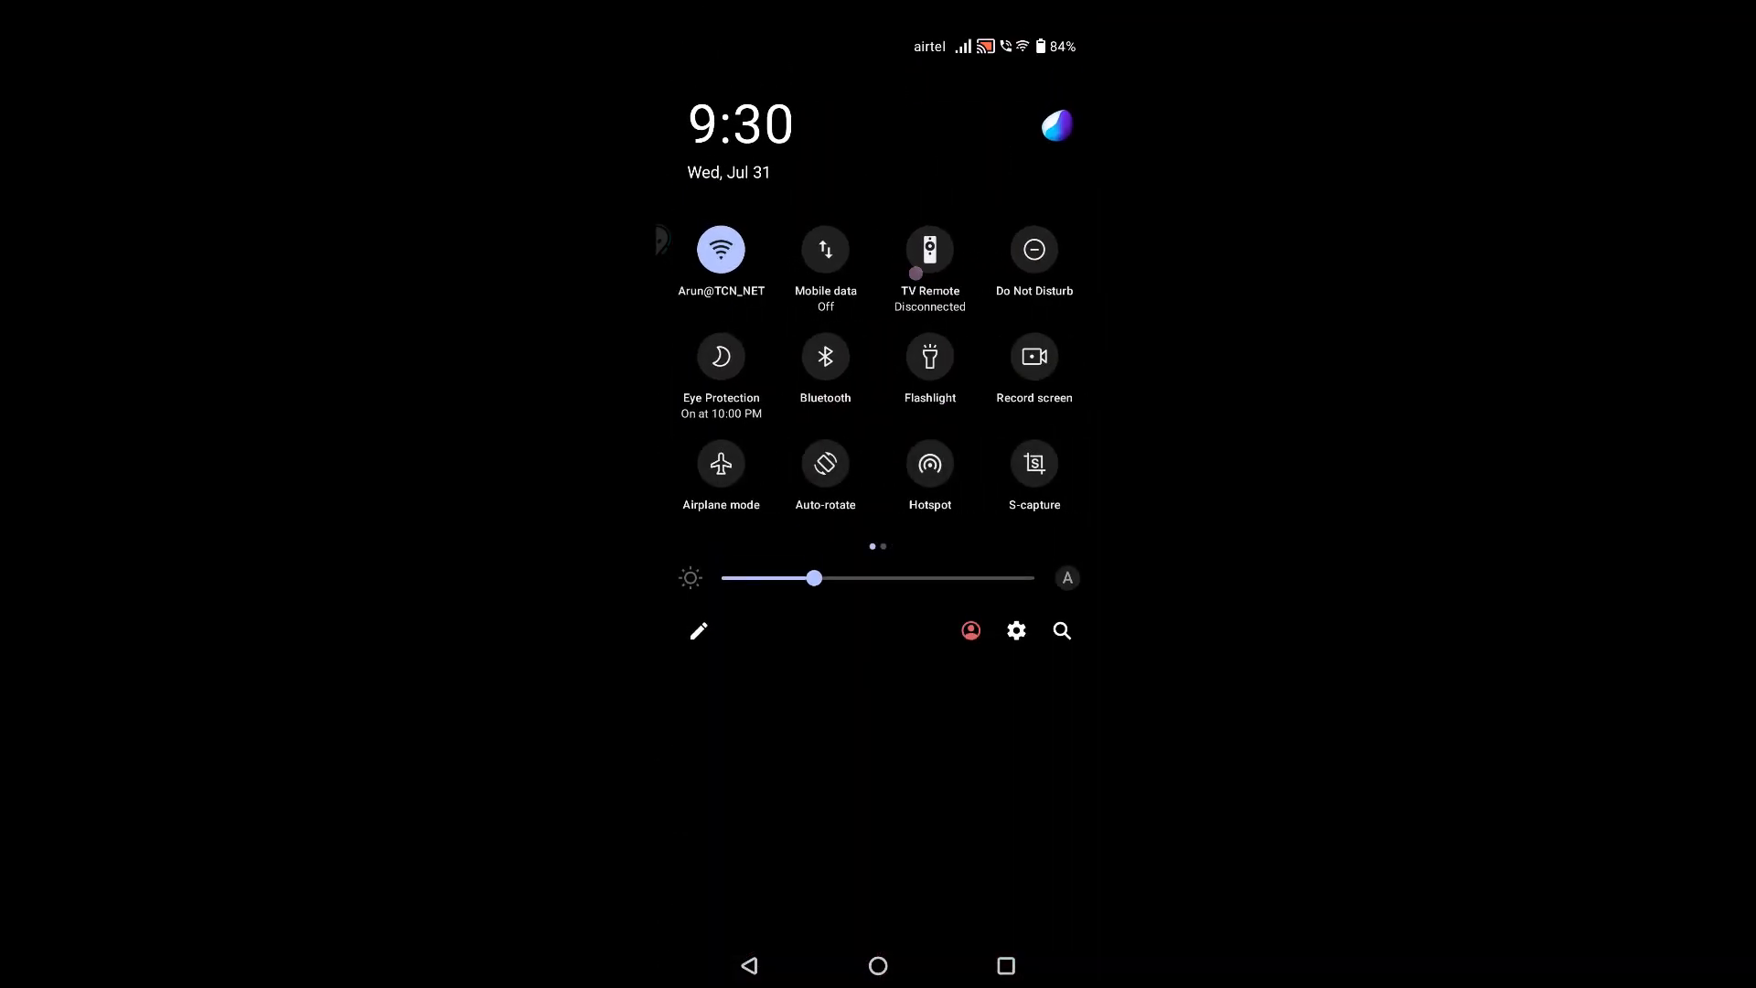
Step: Browse both Quick Settings tile pages for Wi-Fi and Location, then dismiss the panel
left_click(719, 249)
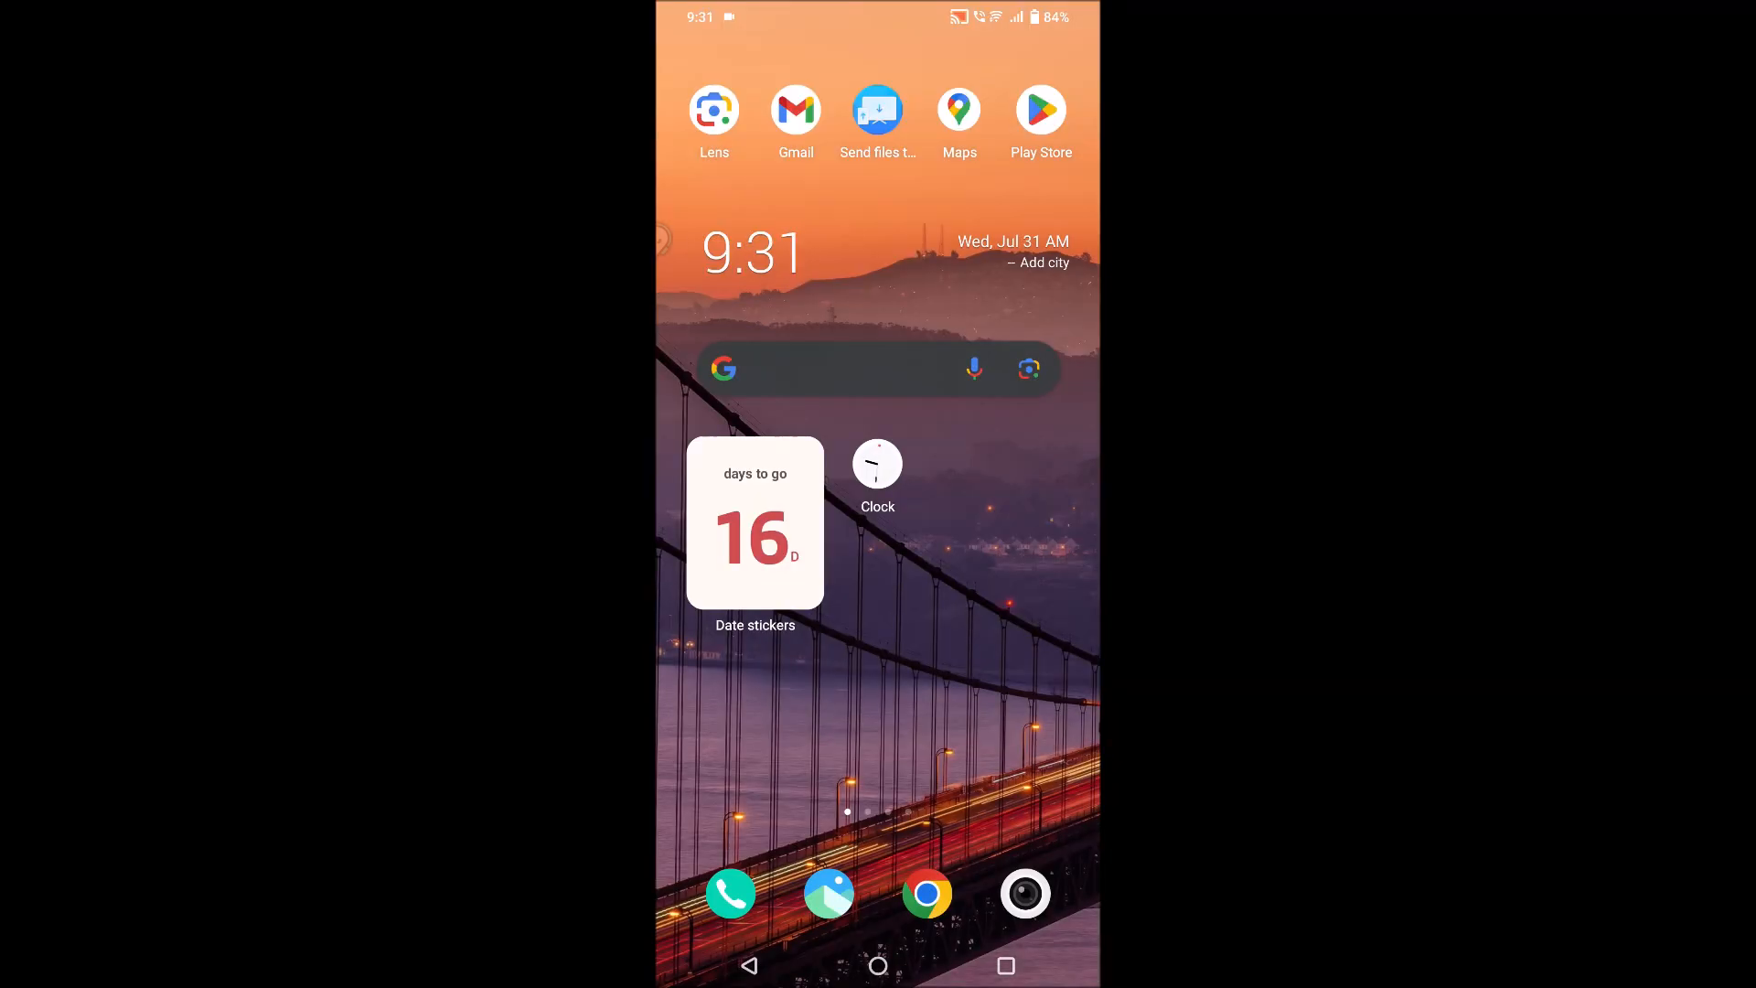
scroll("down", 3)
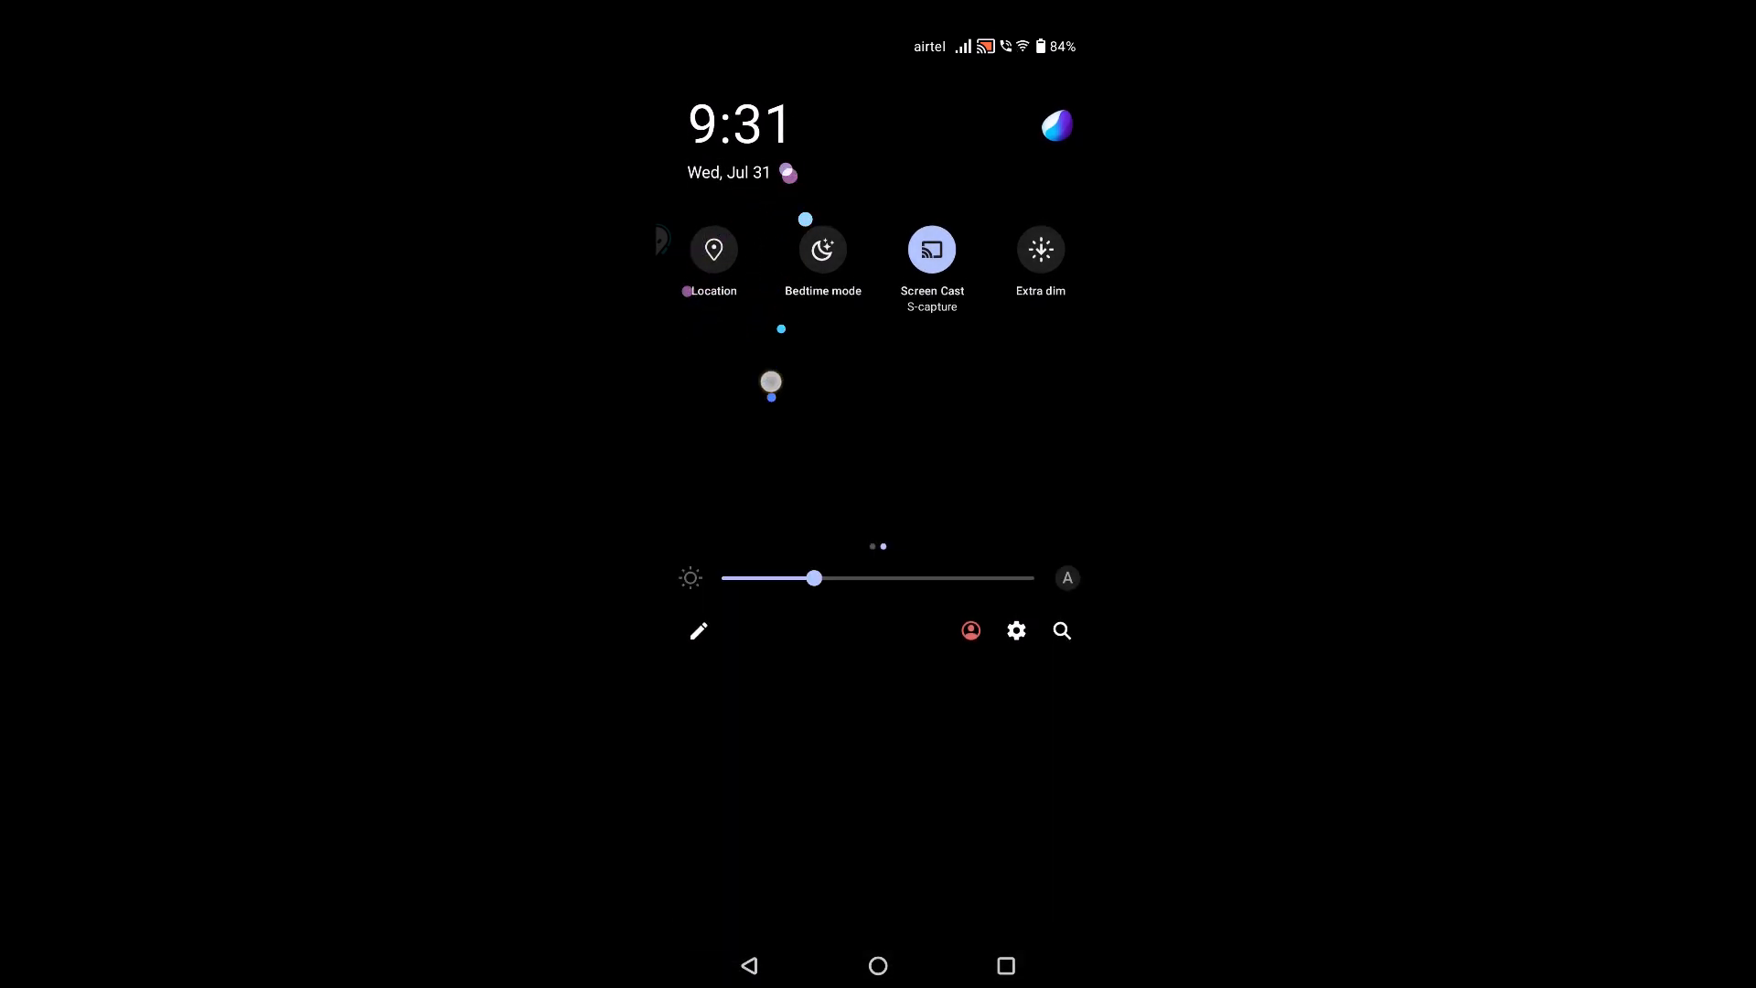
left_click(713, 249)
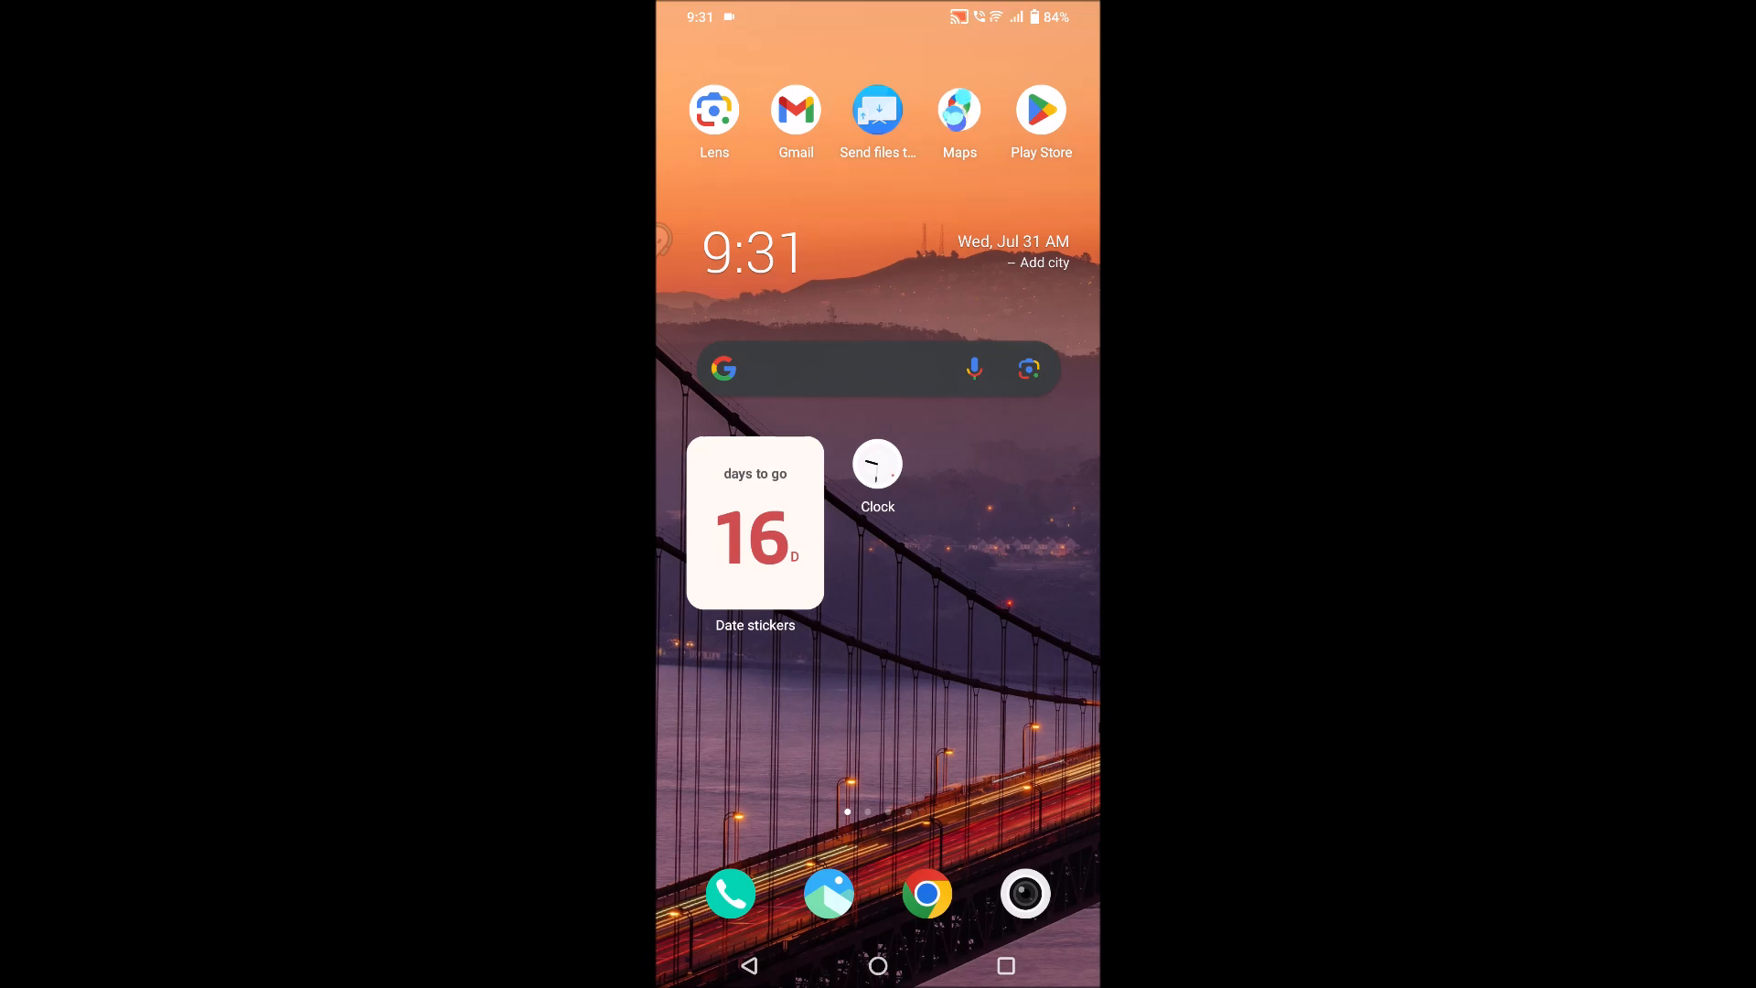
Step: Reach Maps' App info storage page and clear its cache to 0 B
left_click(958, 109)
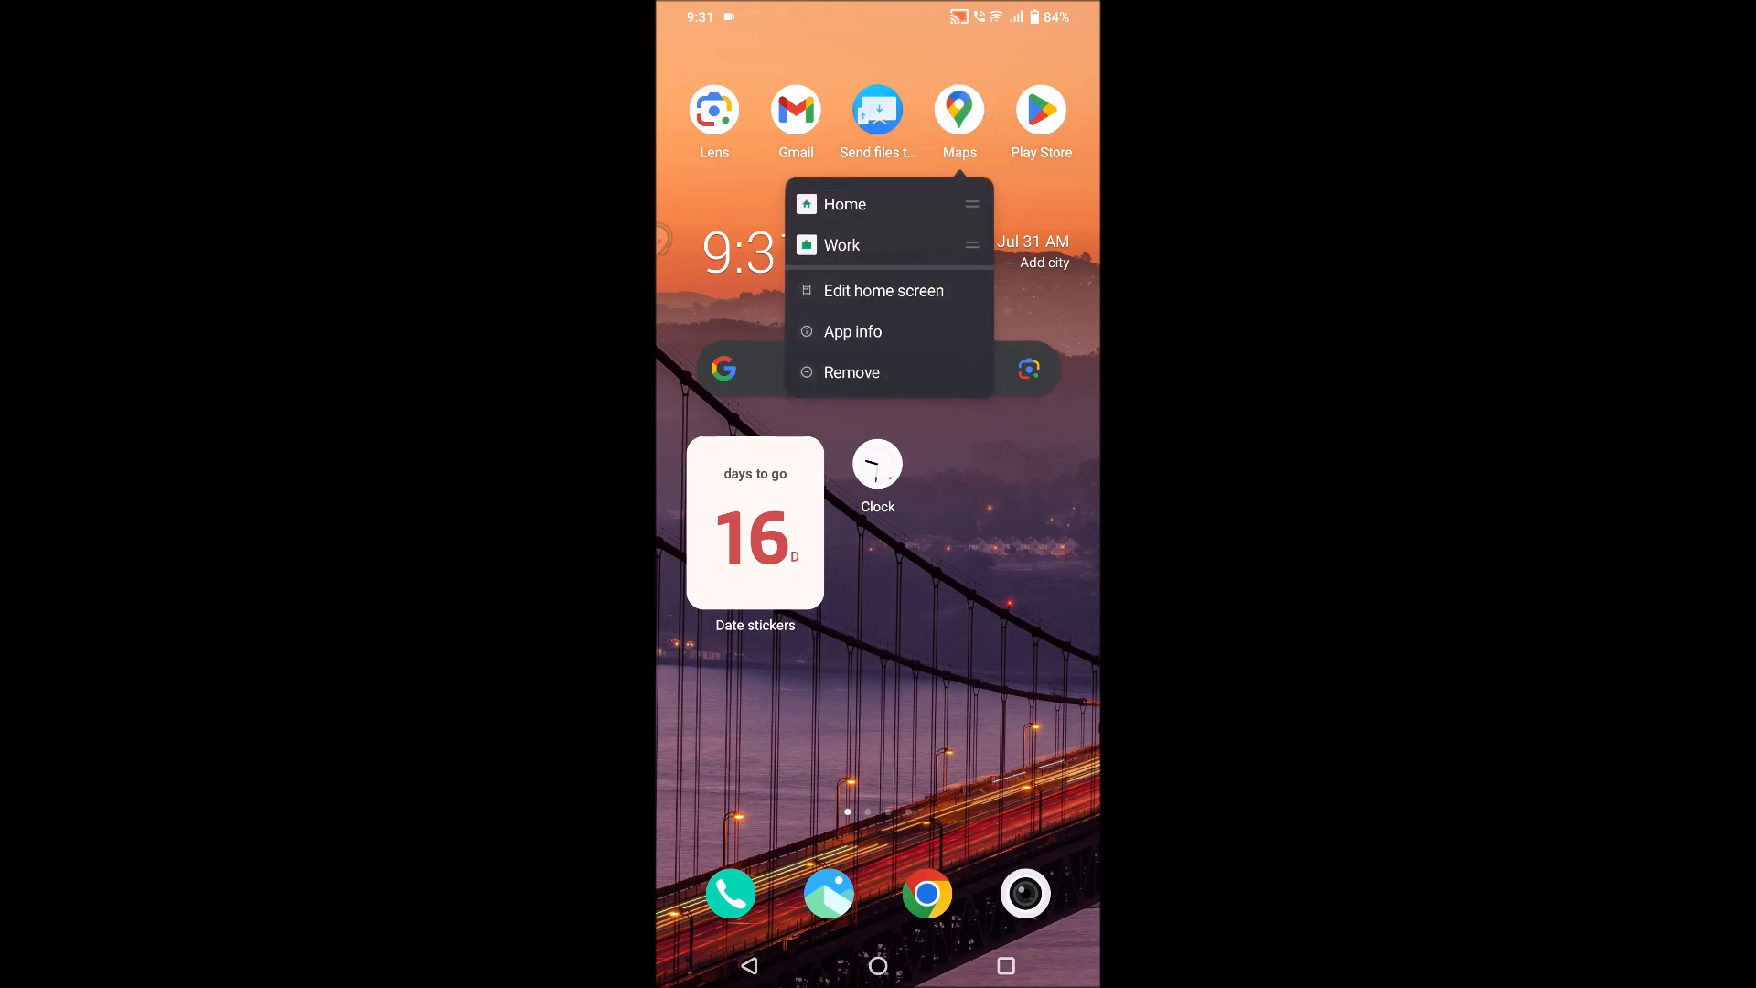
left_click(852, 331)
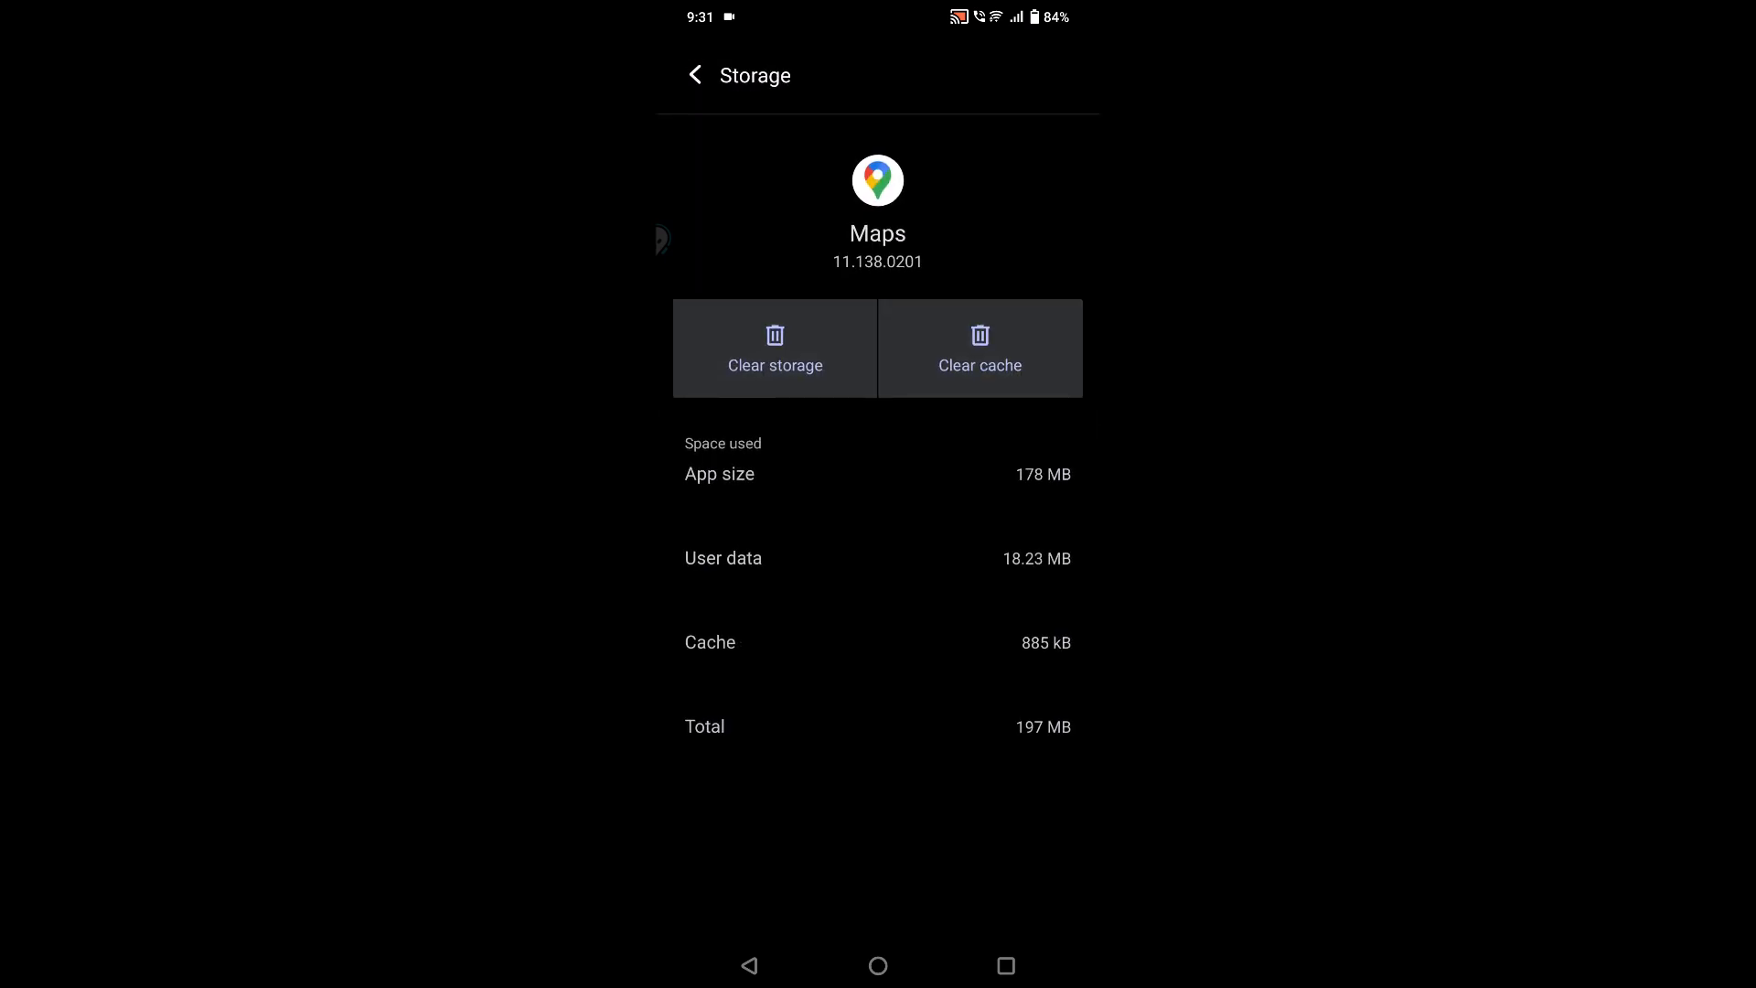
left_click(978, 347)
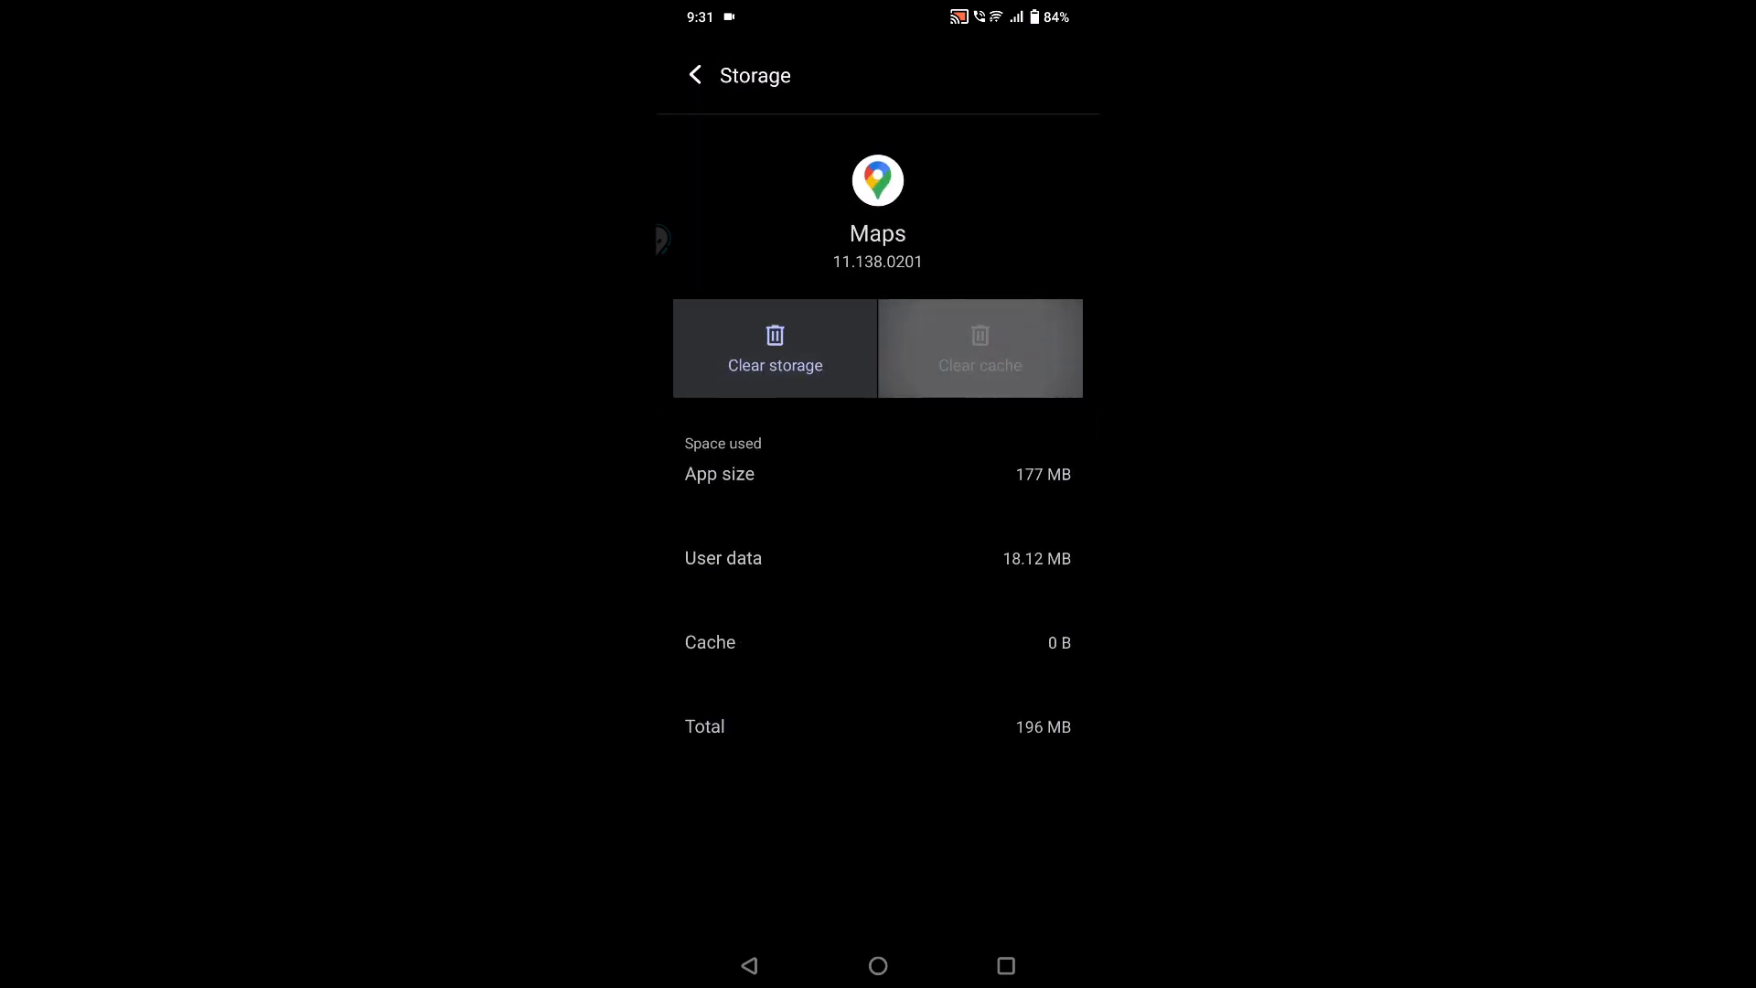
Step: Start Clear storage but cancel so user data is kept, then return home
left_click(774, 348)
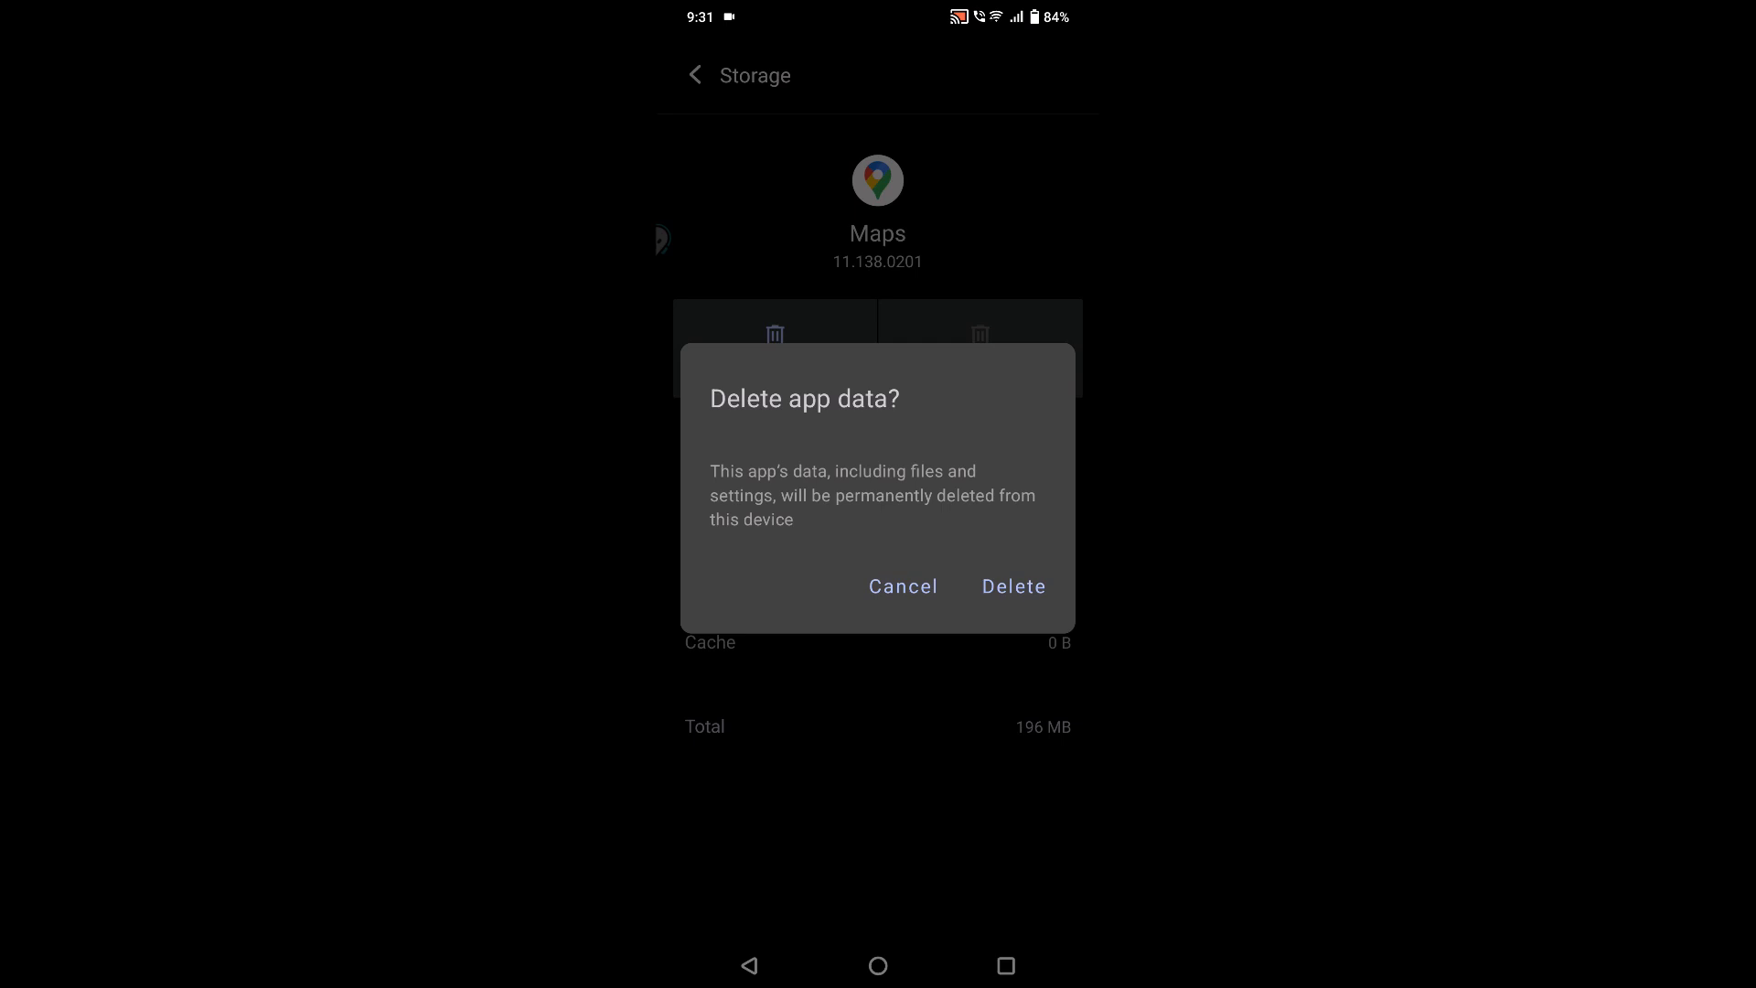
left_click(901, 585)
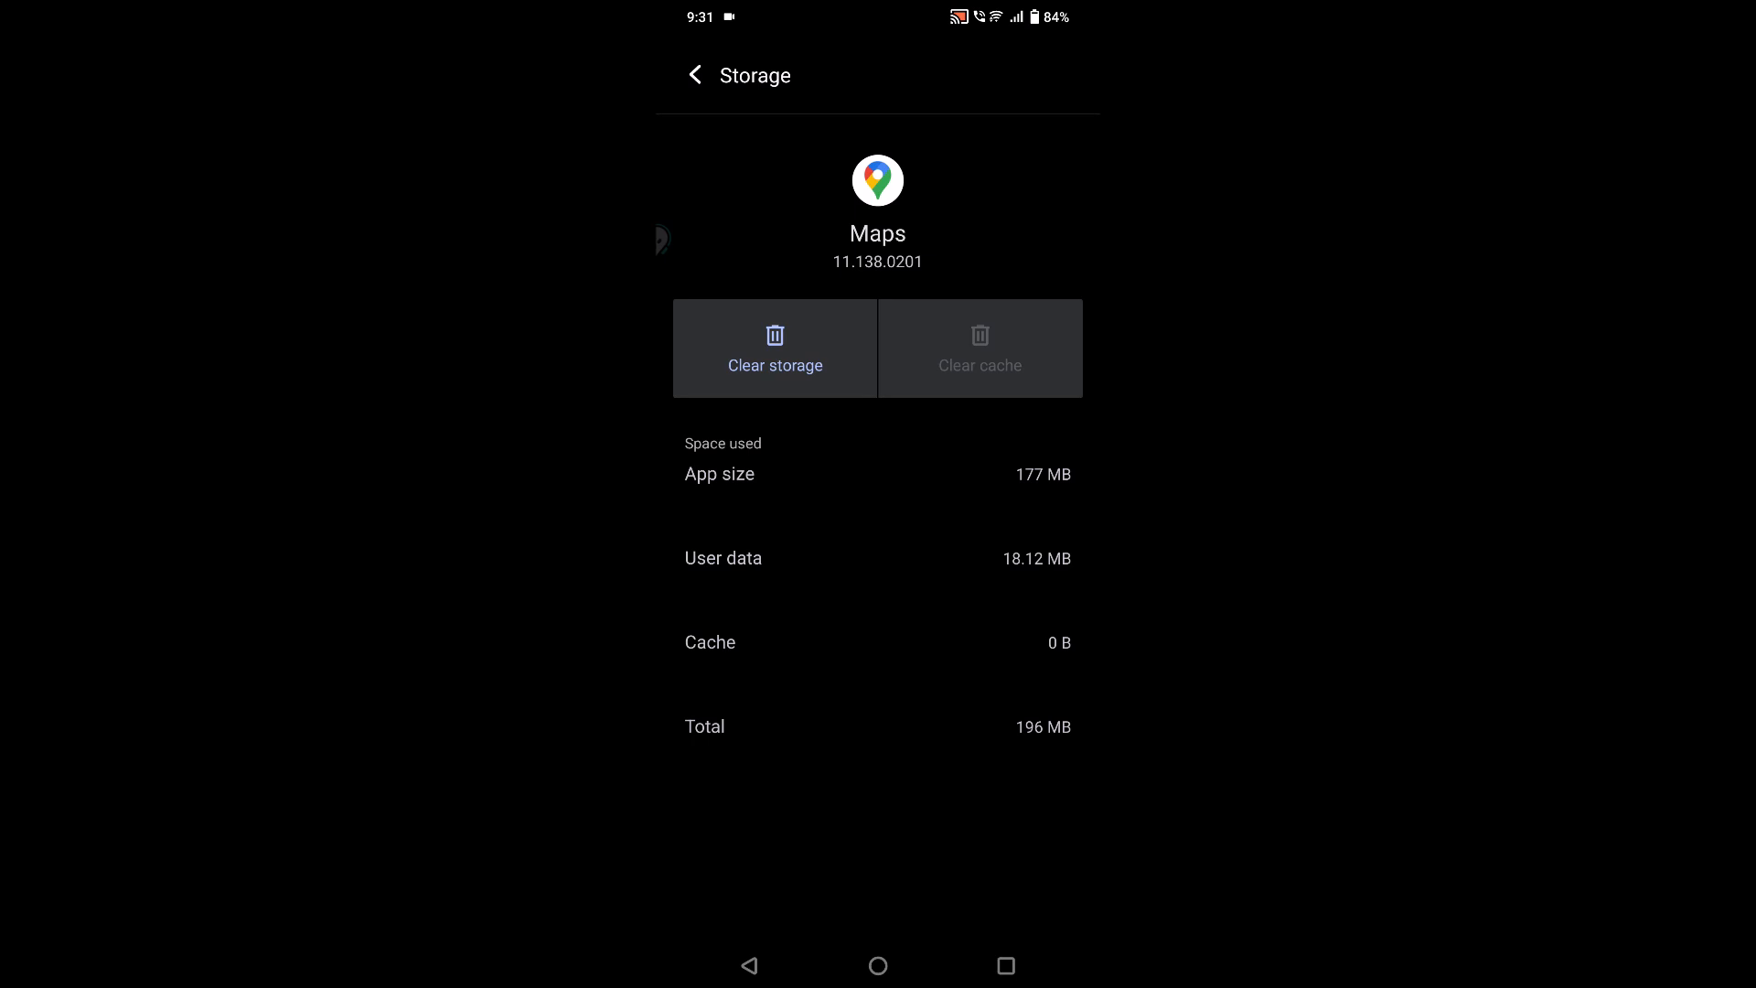
left_click(774, 348)
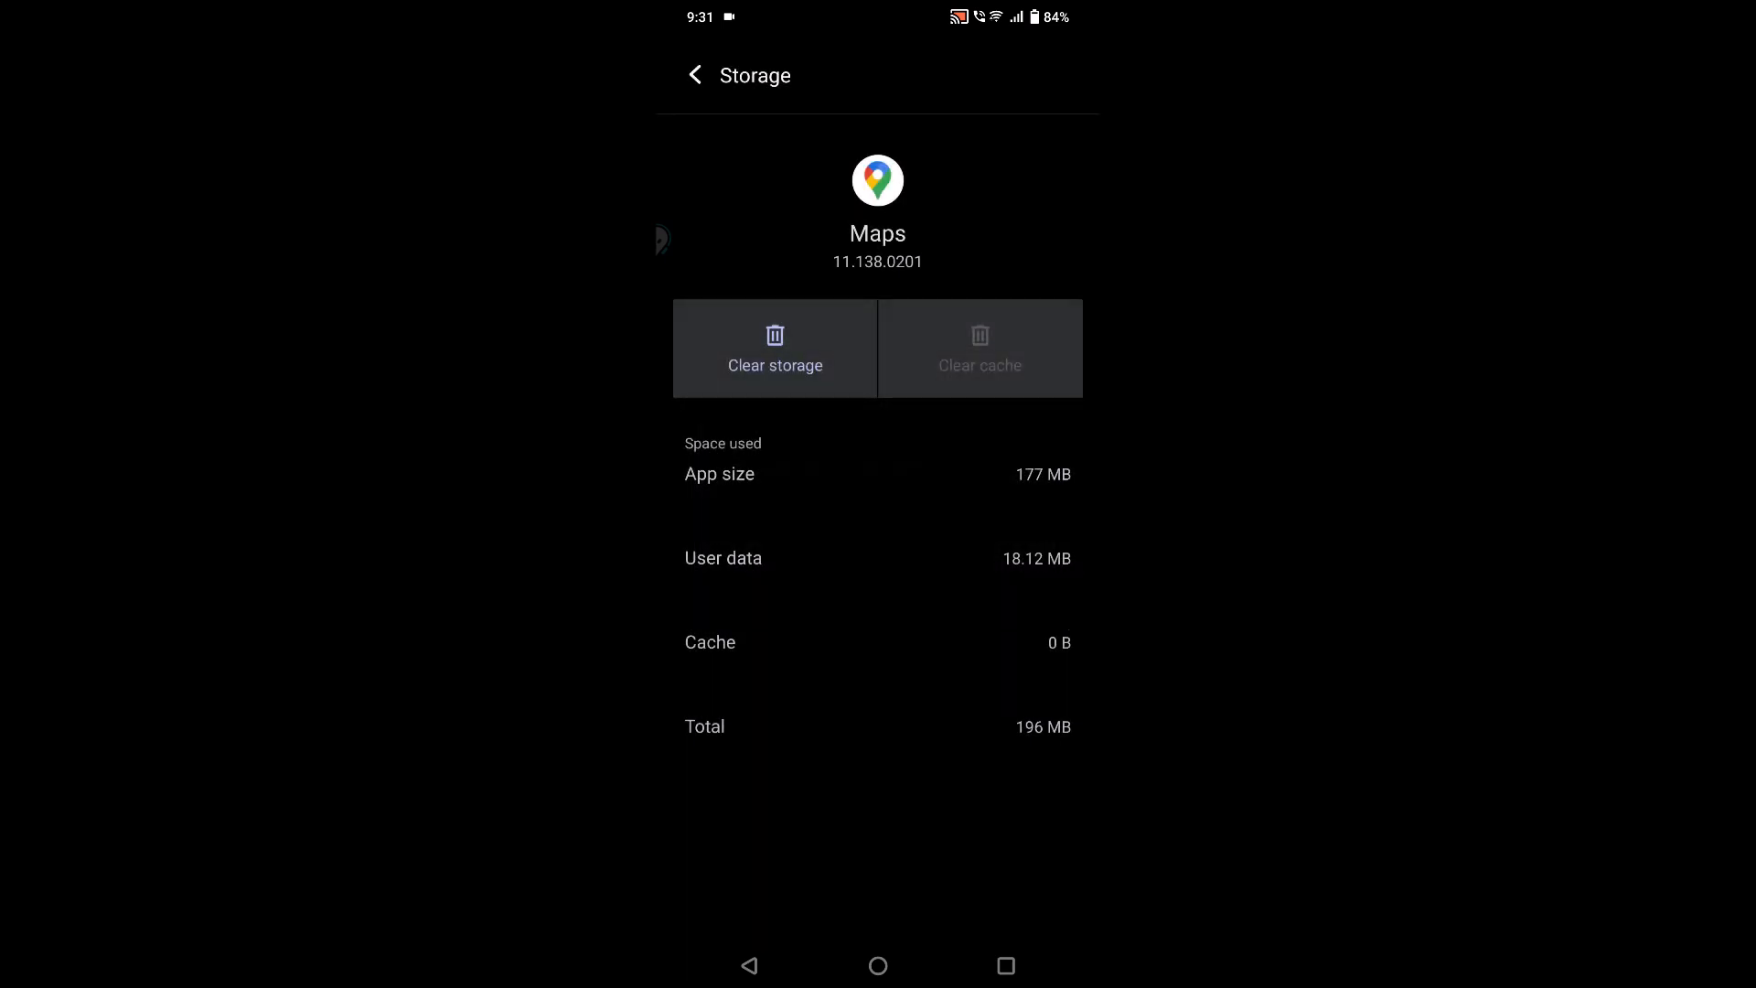
left_click(694, 75)
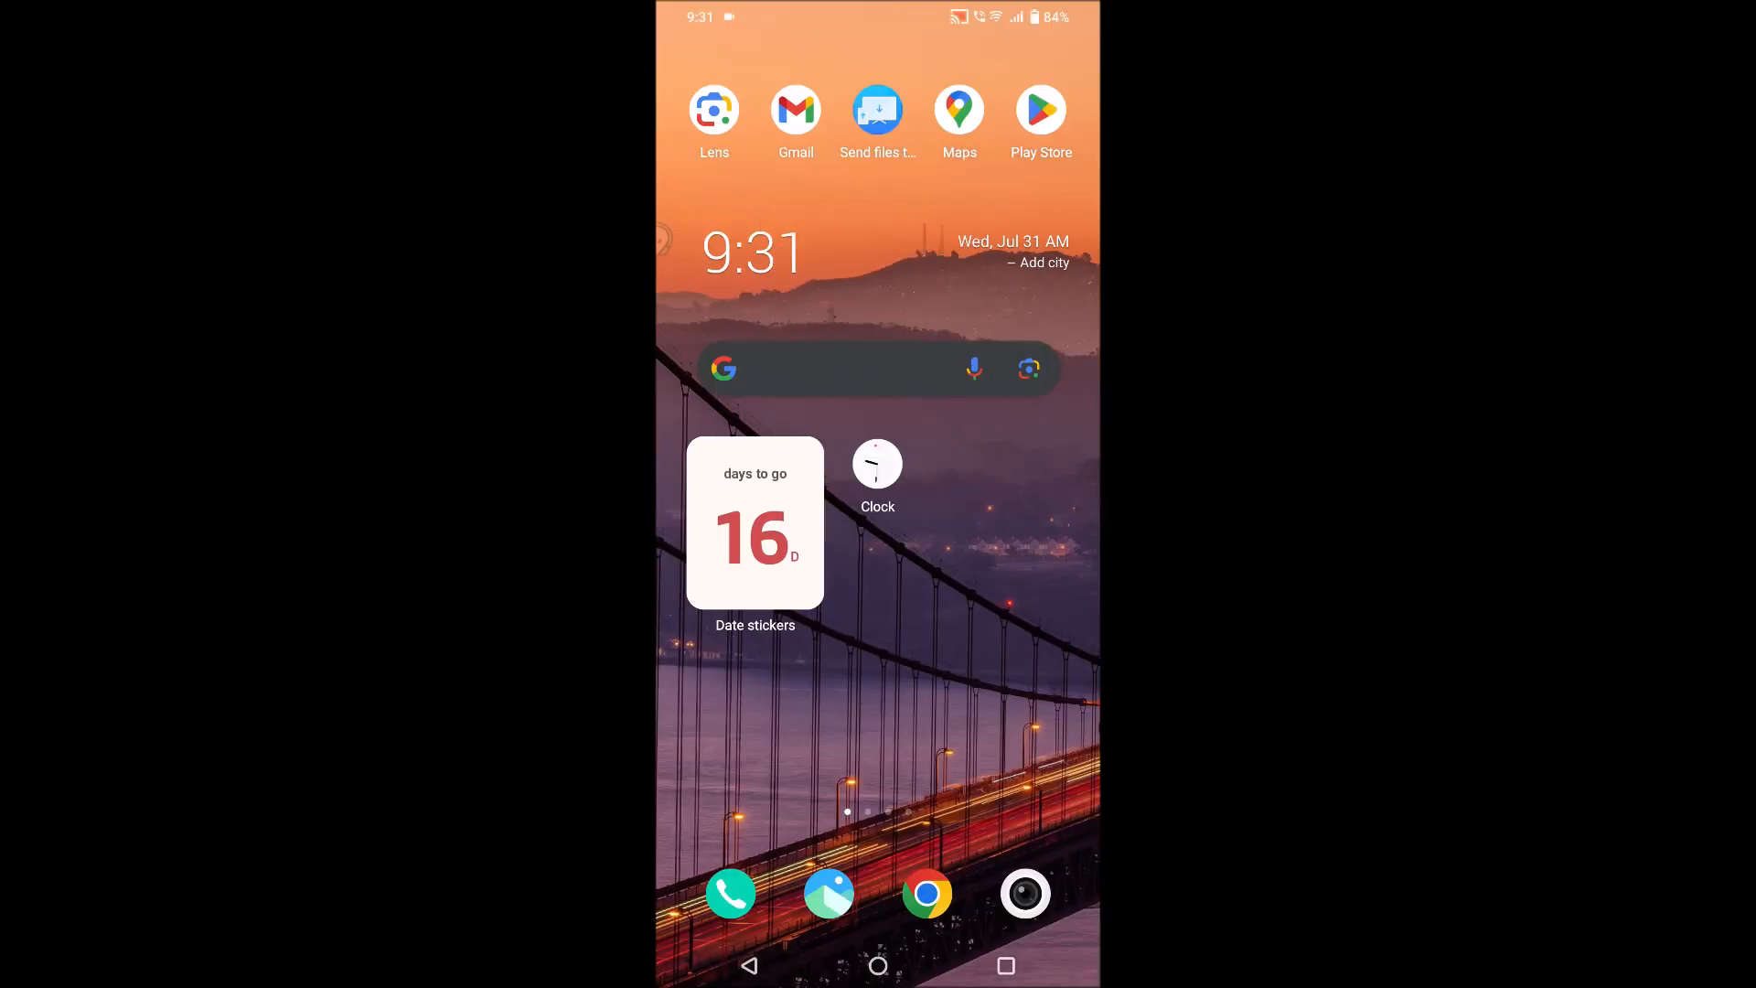
Step: Search Play Store for 'goog', confirm Google Maps shows Installed, and return home
left_click(1039, 110)
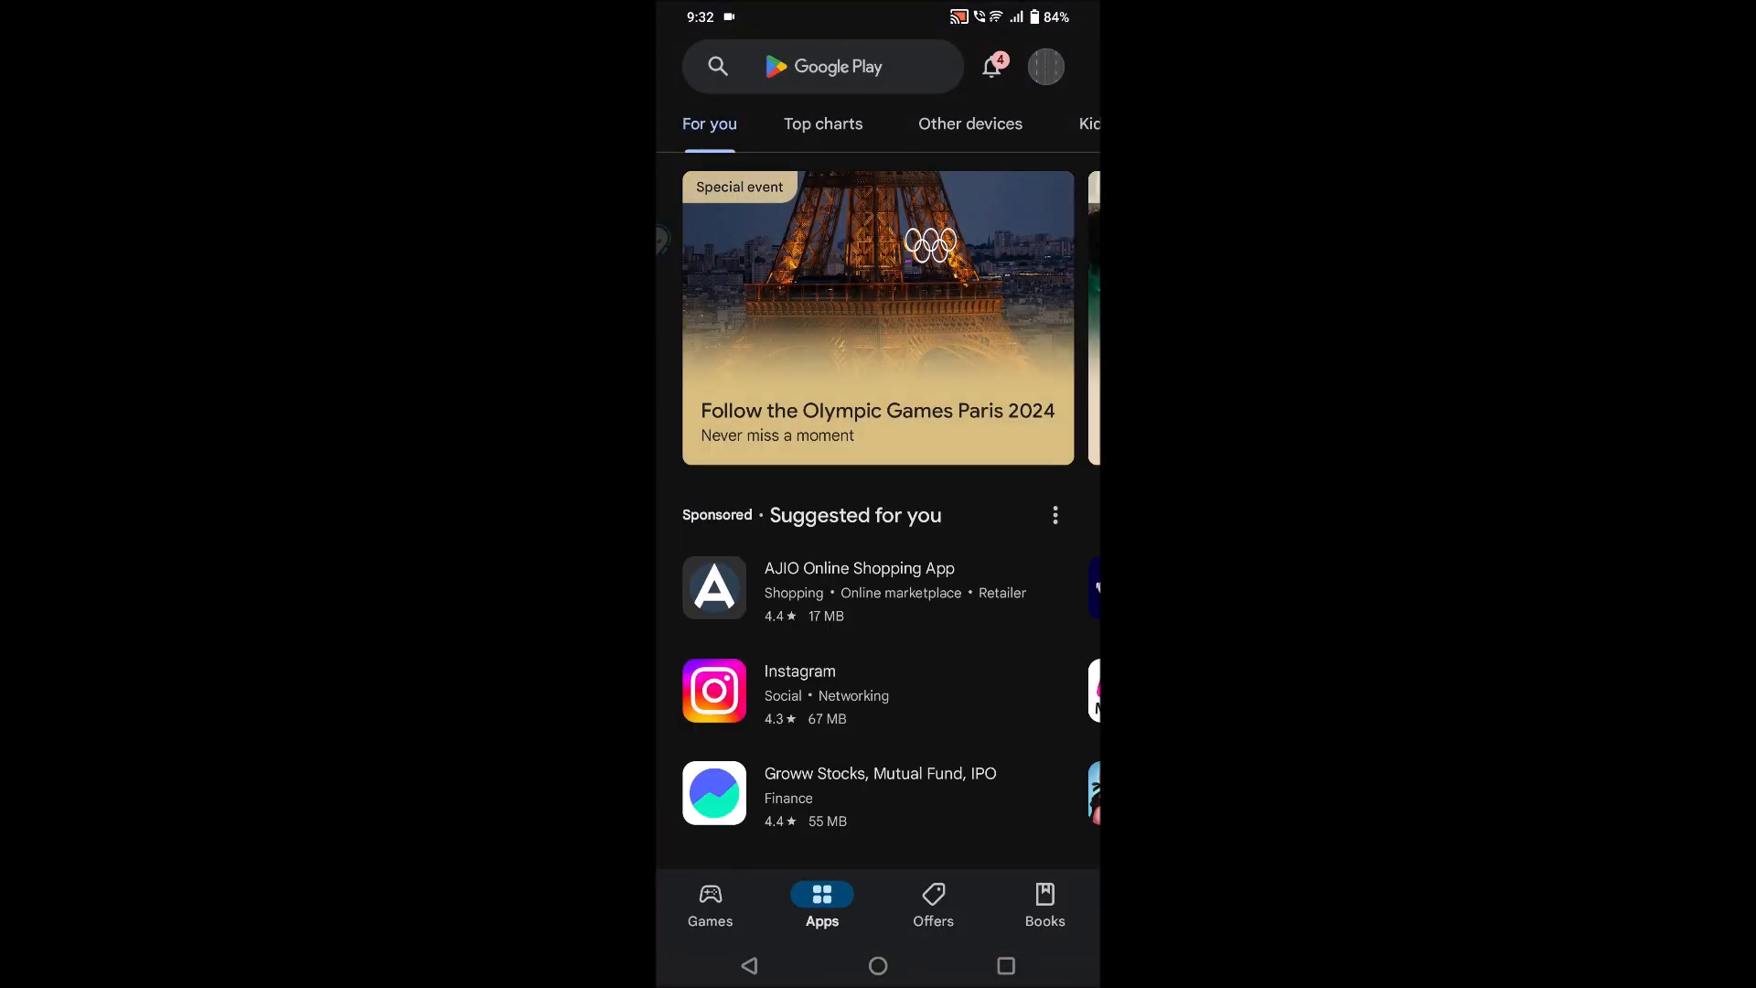
type("google maps")
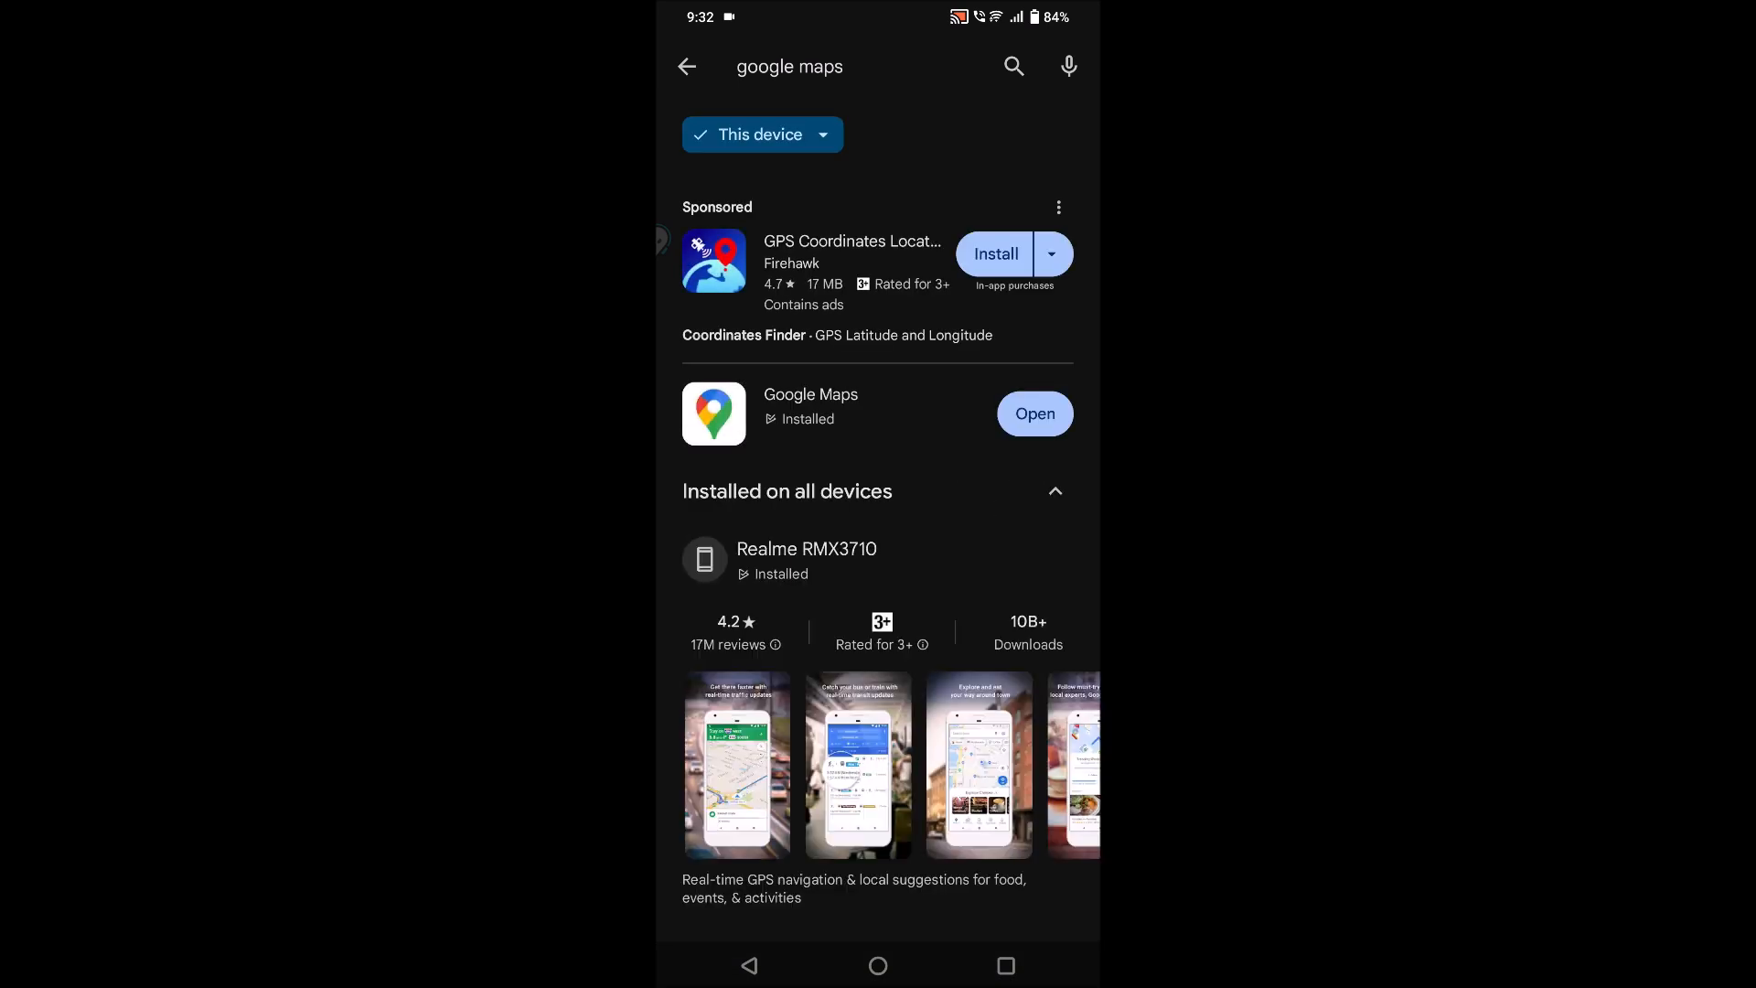
left_click(810, 394)
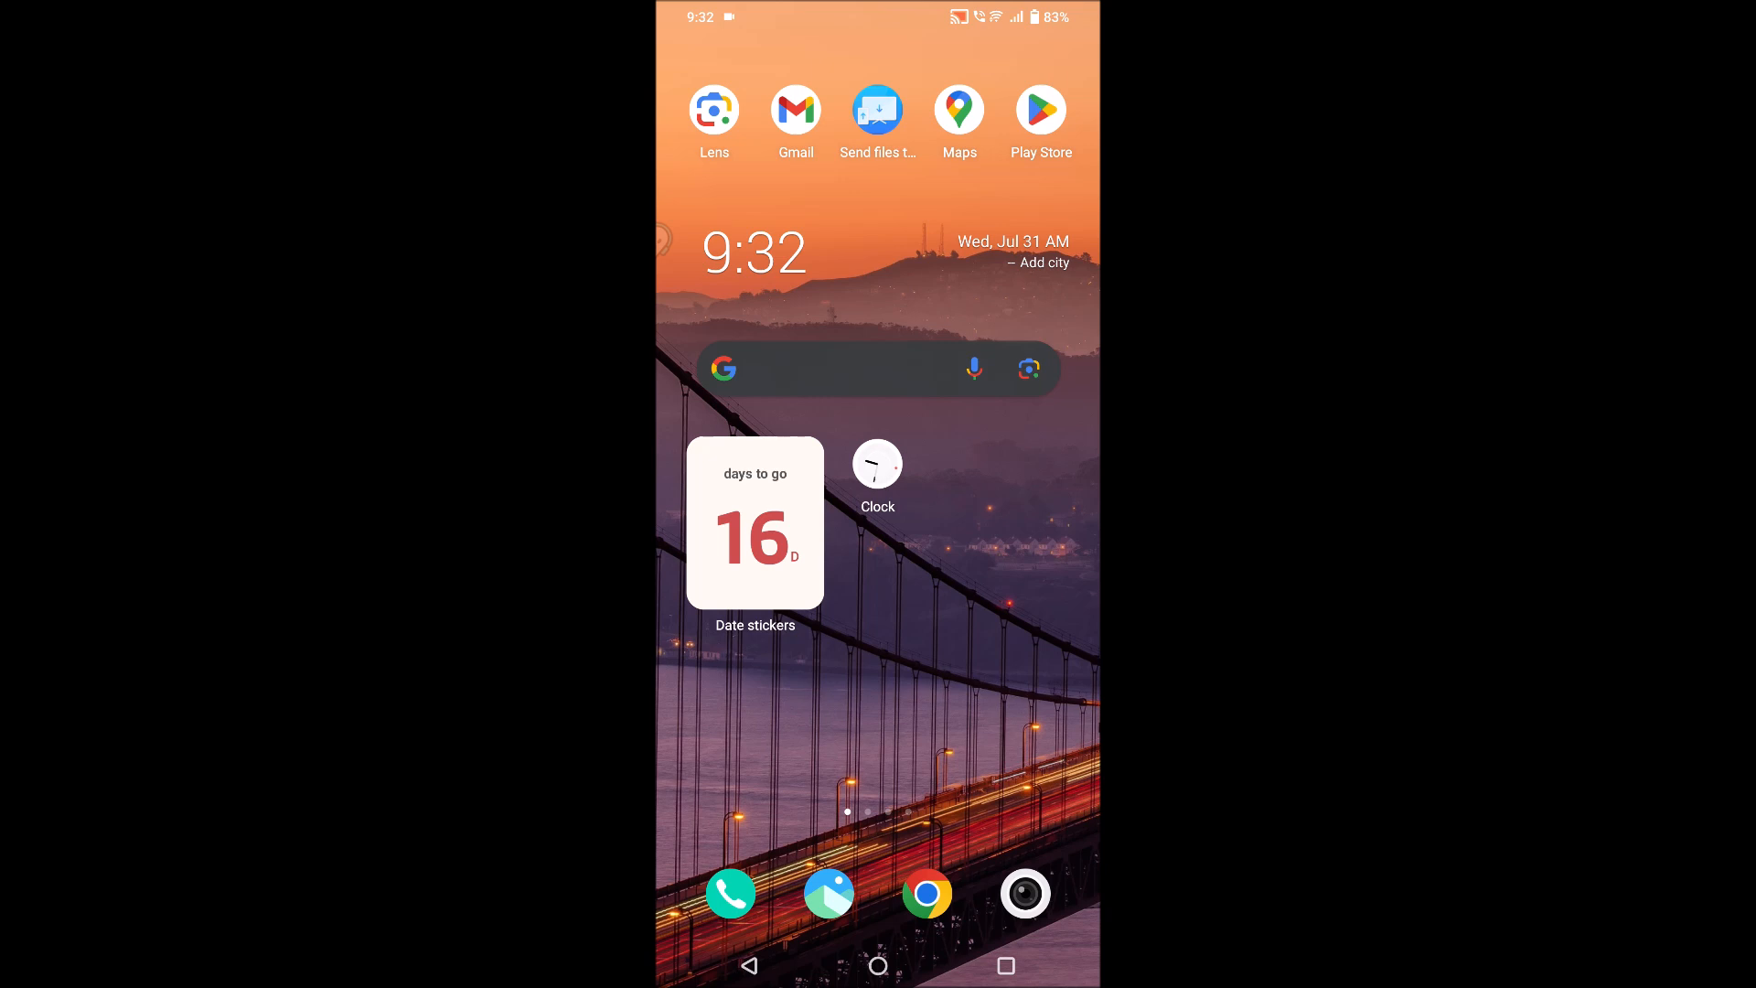
Step: Reach the Maps App permissions list from its App info page
left_click(957, 110)
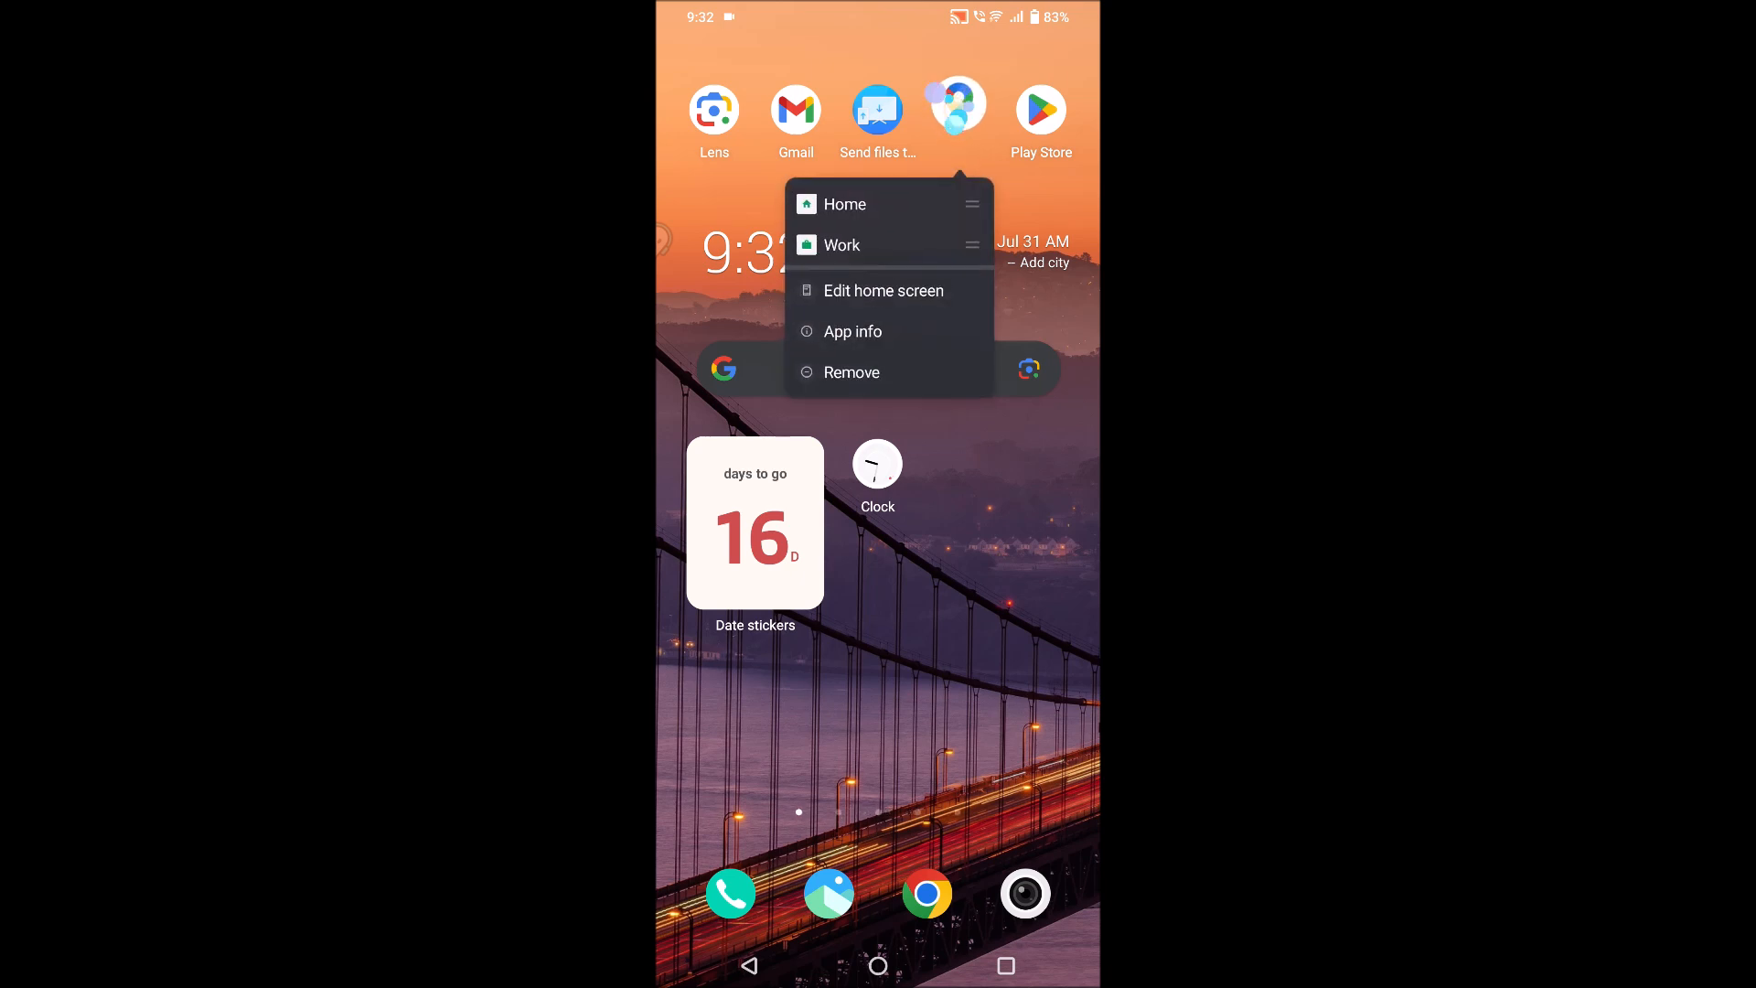
left_click(852, 330)
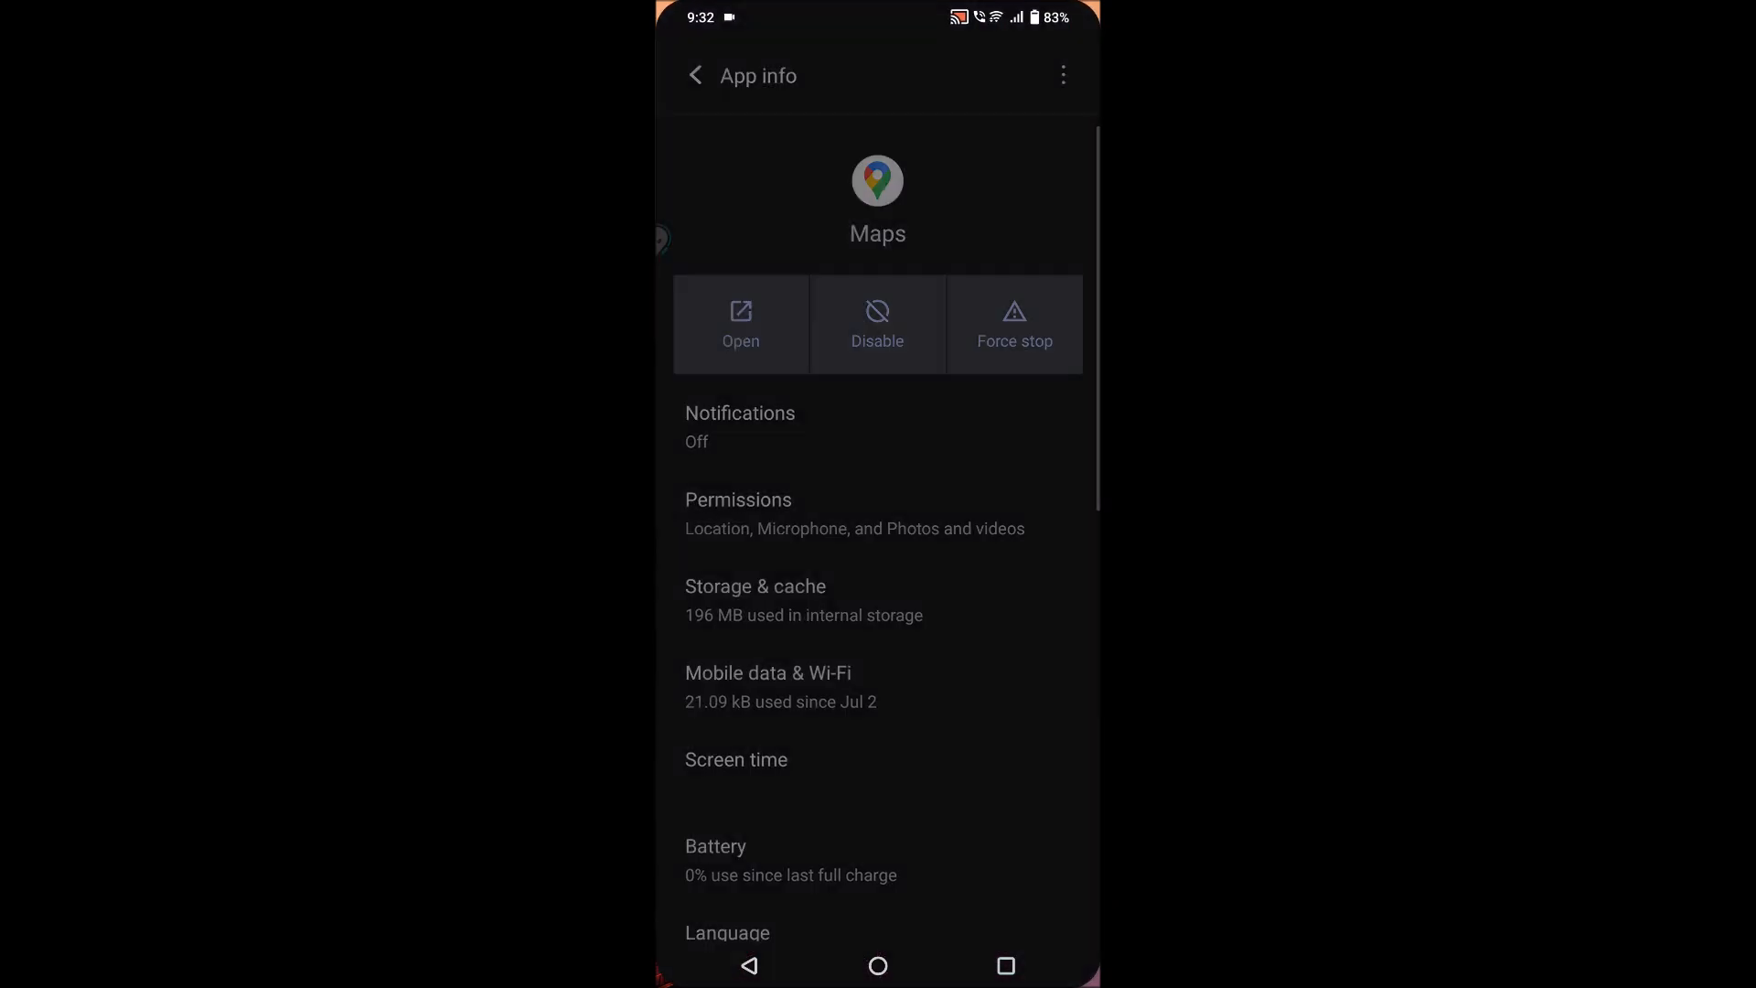
left_click(738, 514)
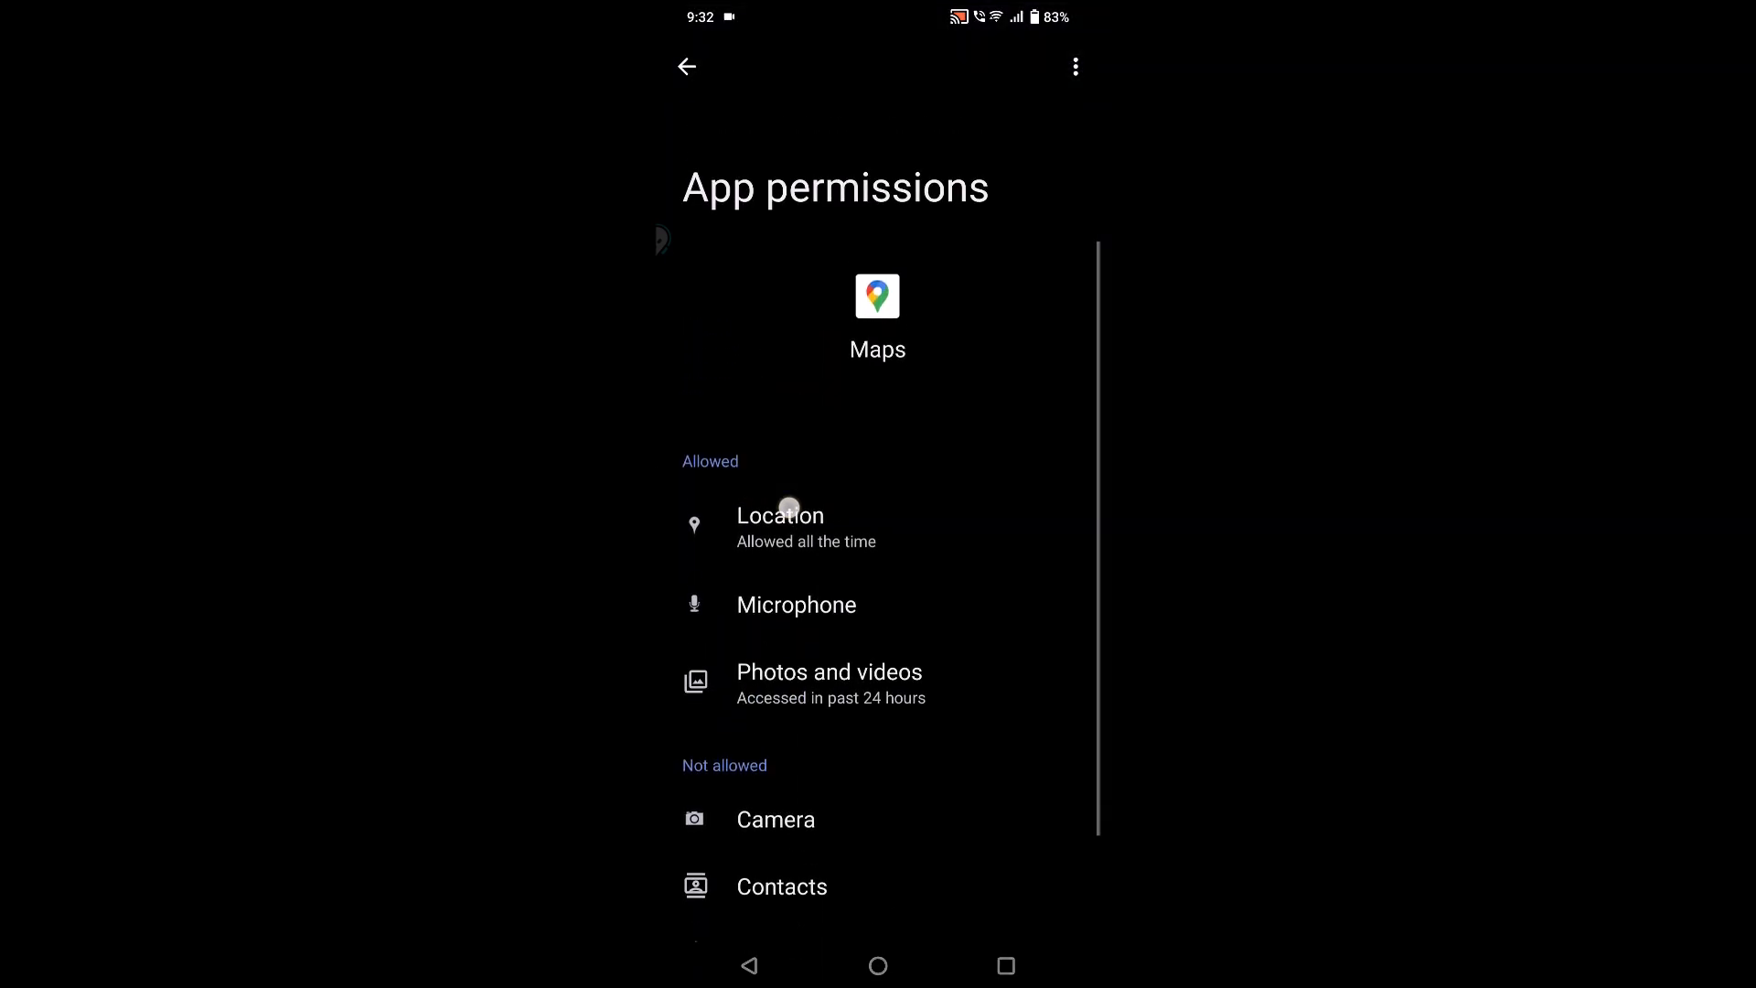
scroll("down", 3)
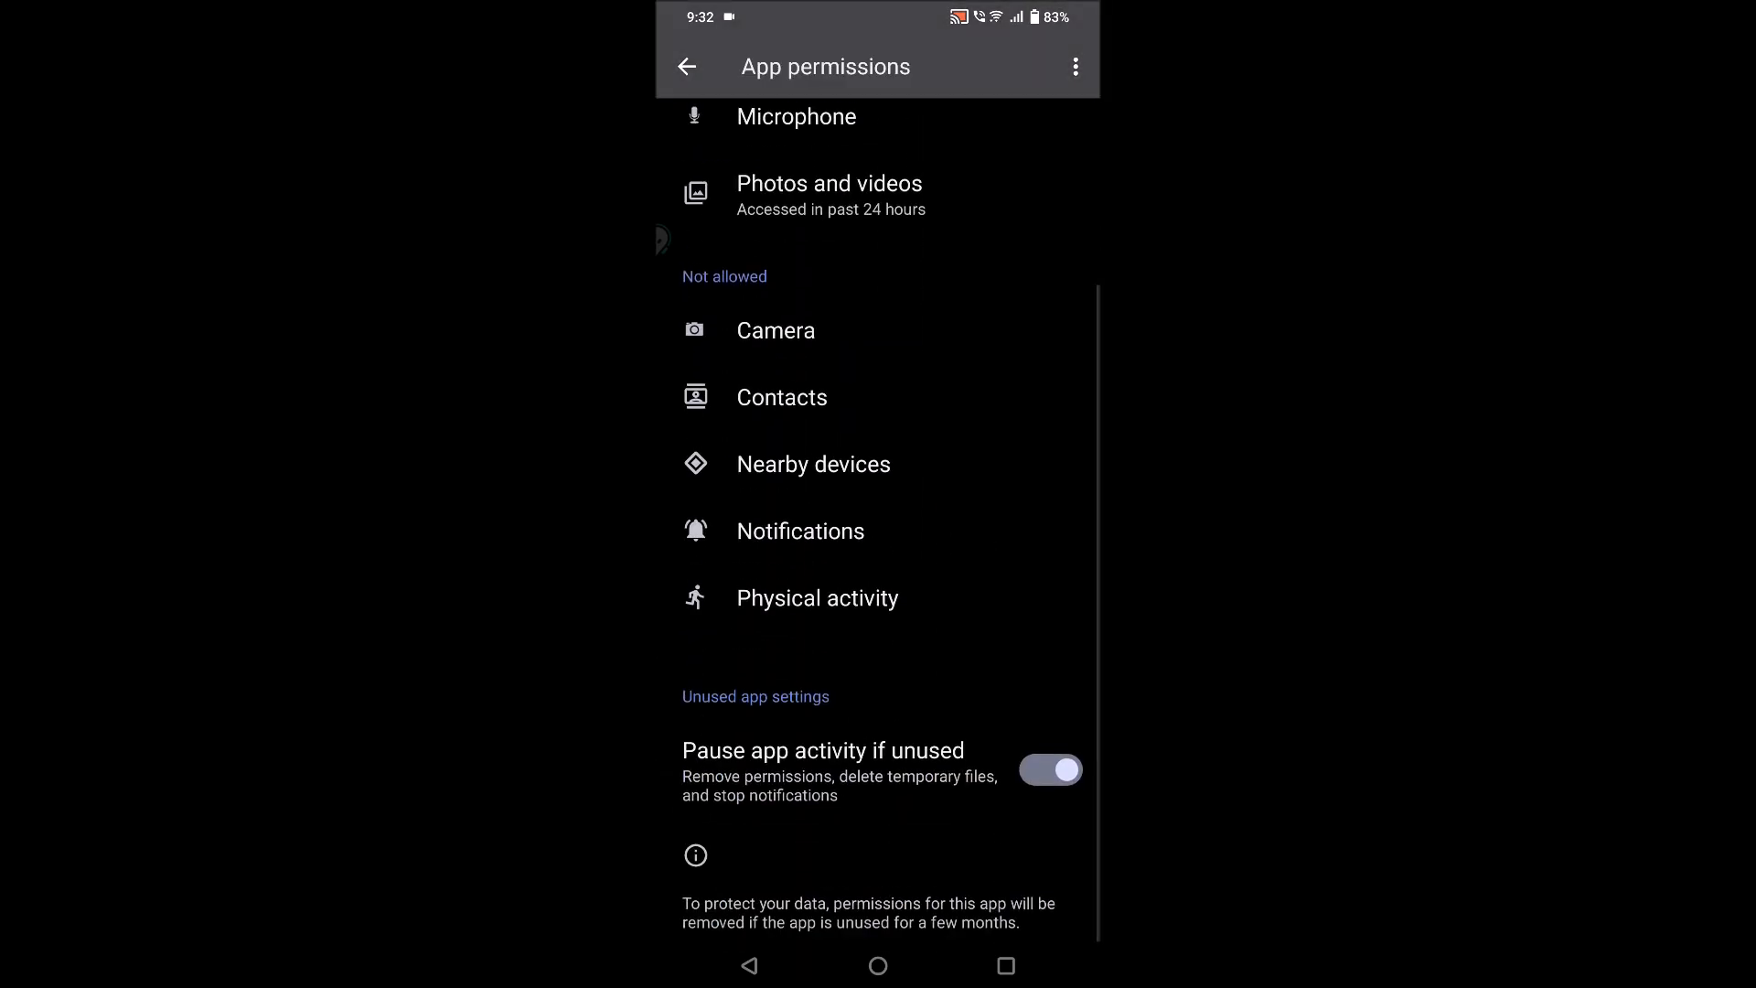
Step: Allow Nearby devices and Contacts for Maps, then leave the permission settings
left_click(774, 329)
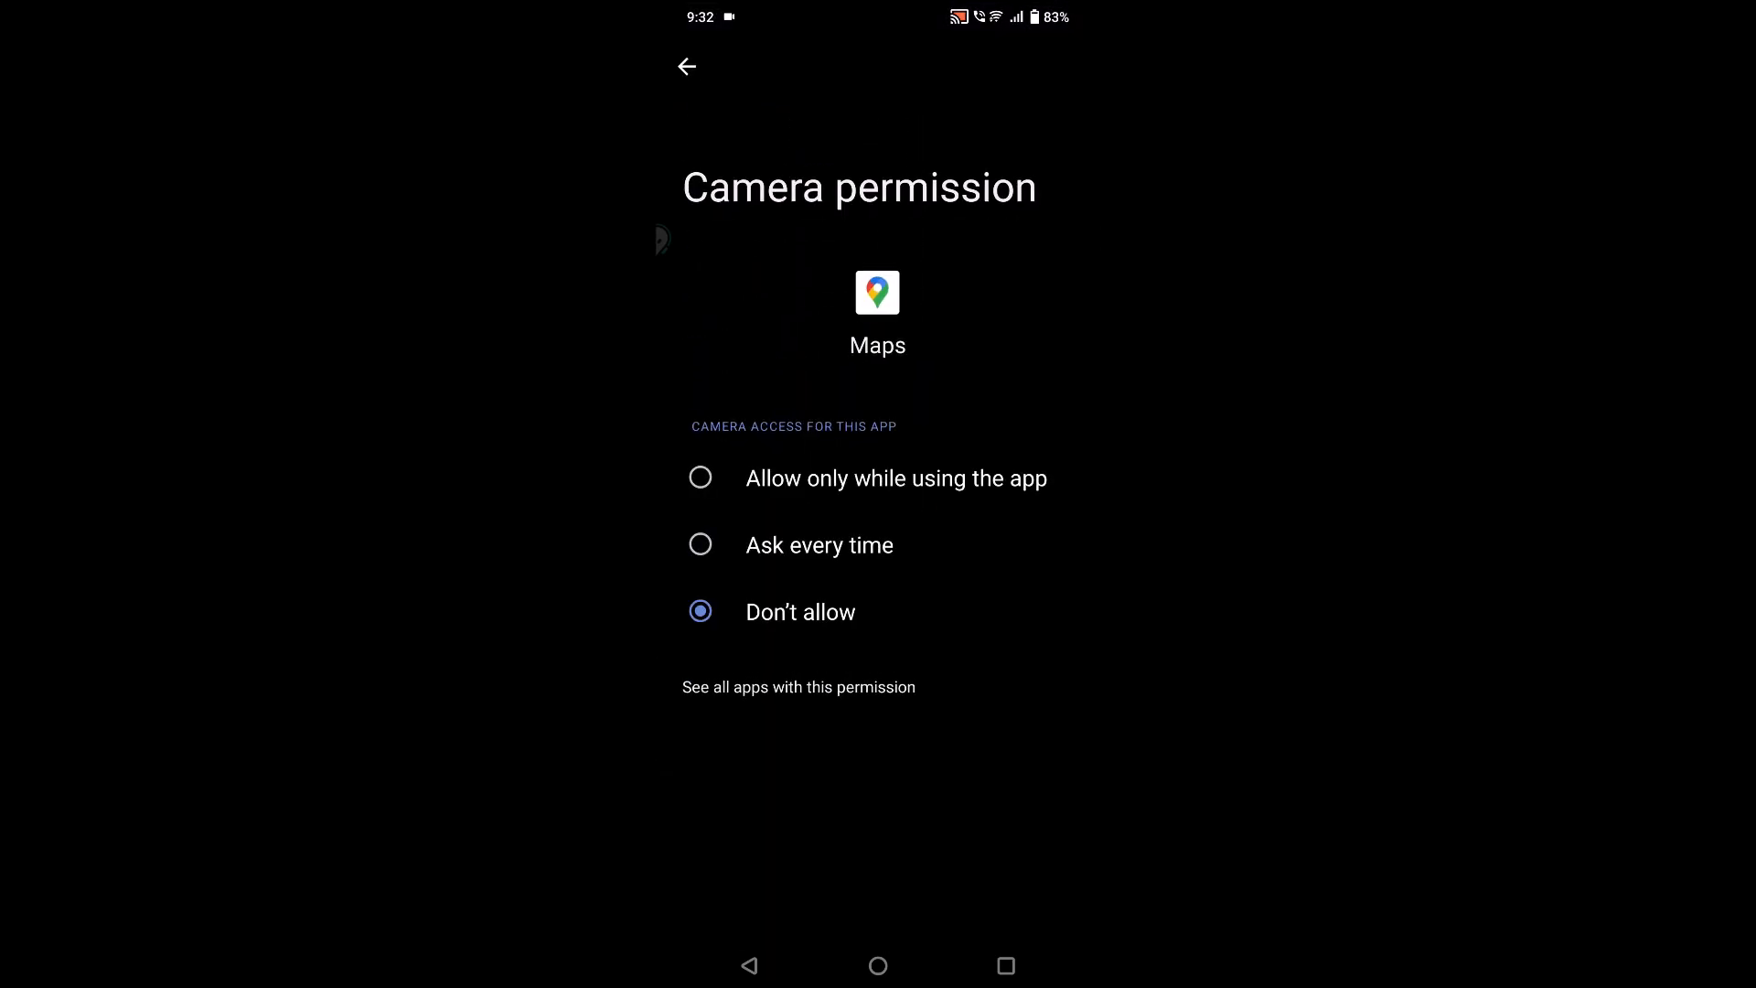
left_click(687, 66)
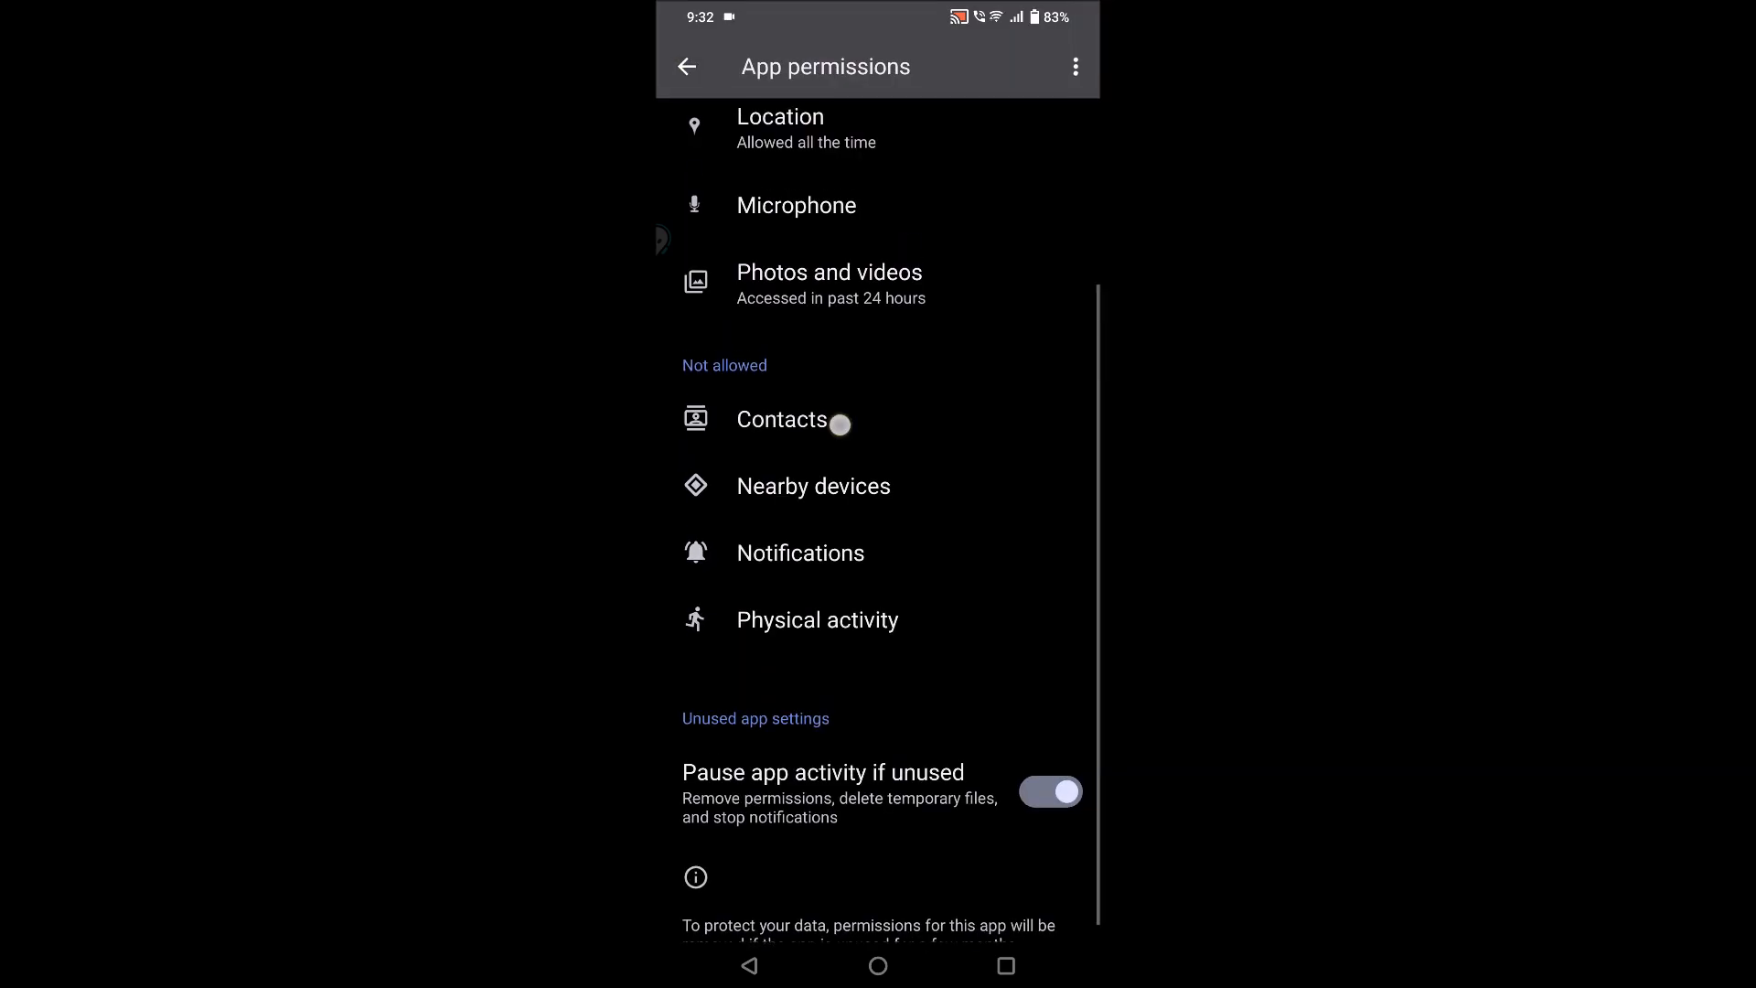
left_click(782, 419)
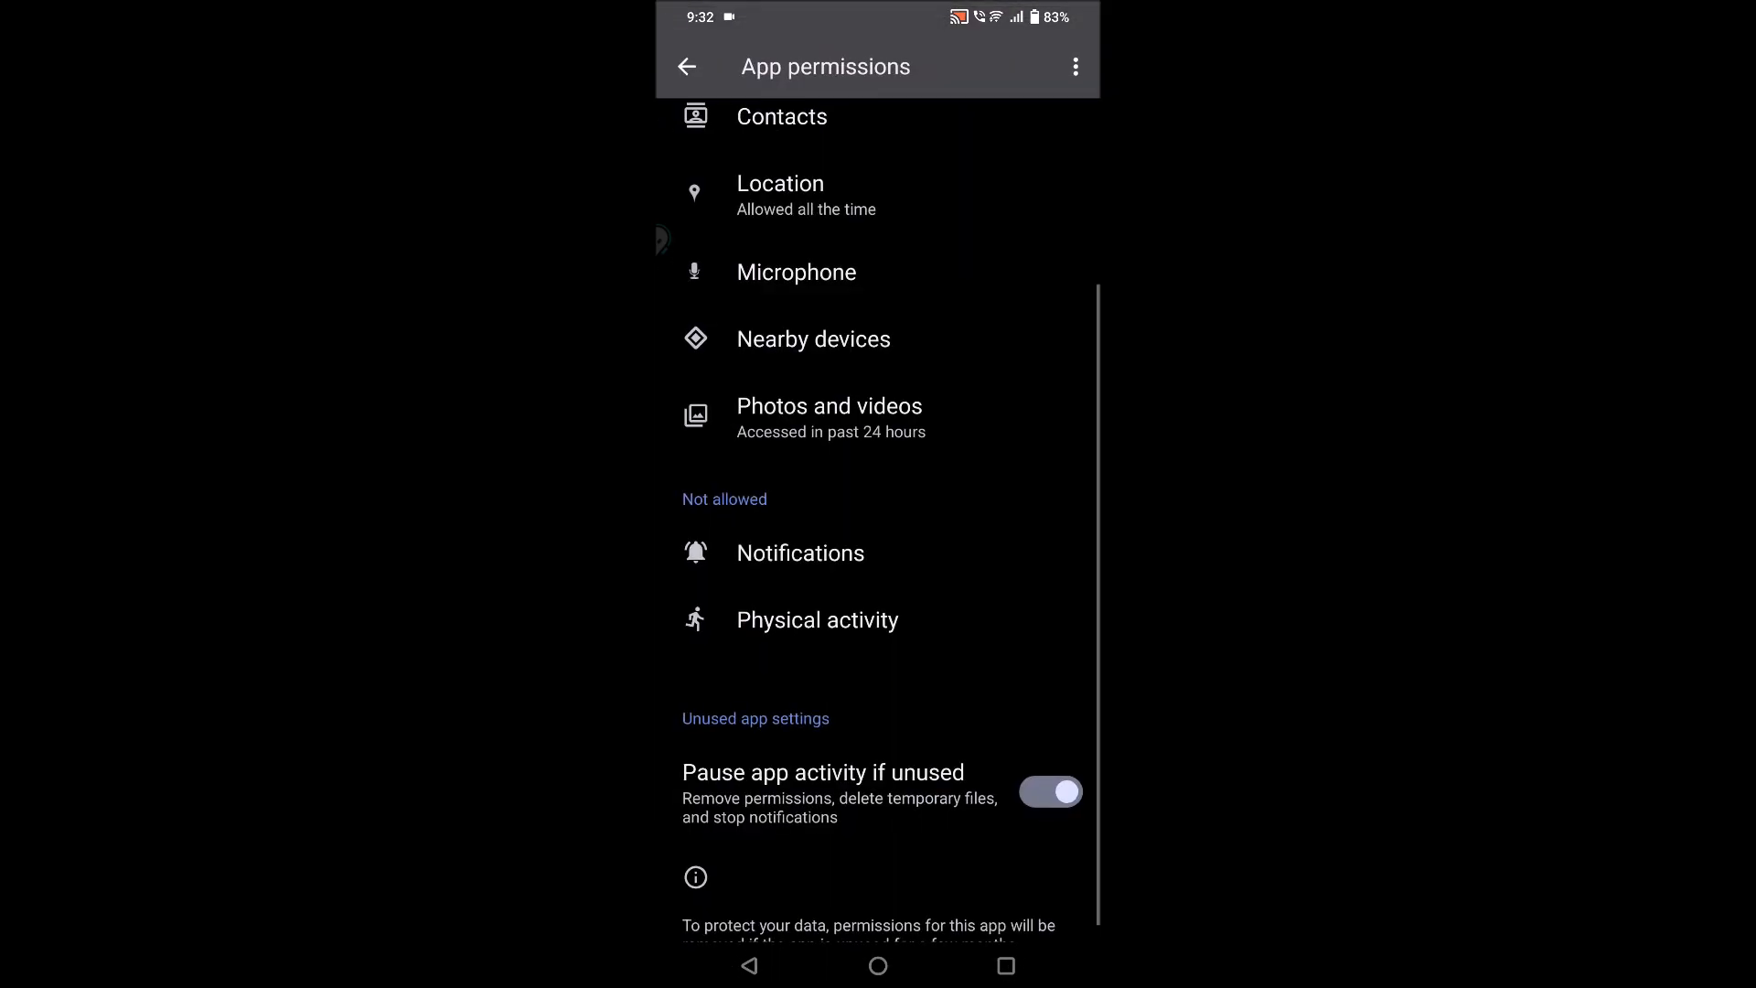
left_click(817, 619)
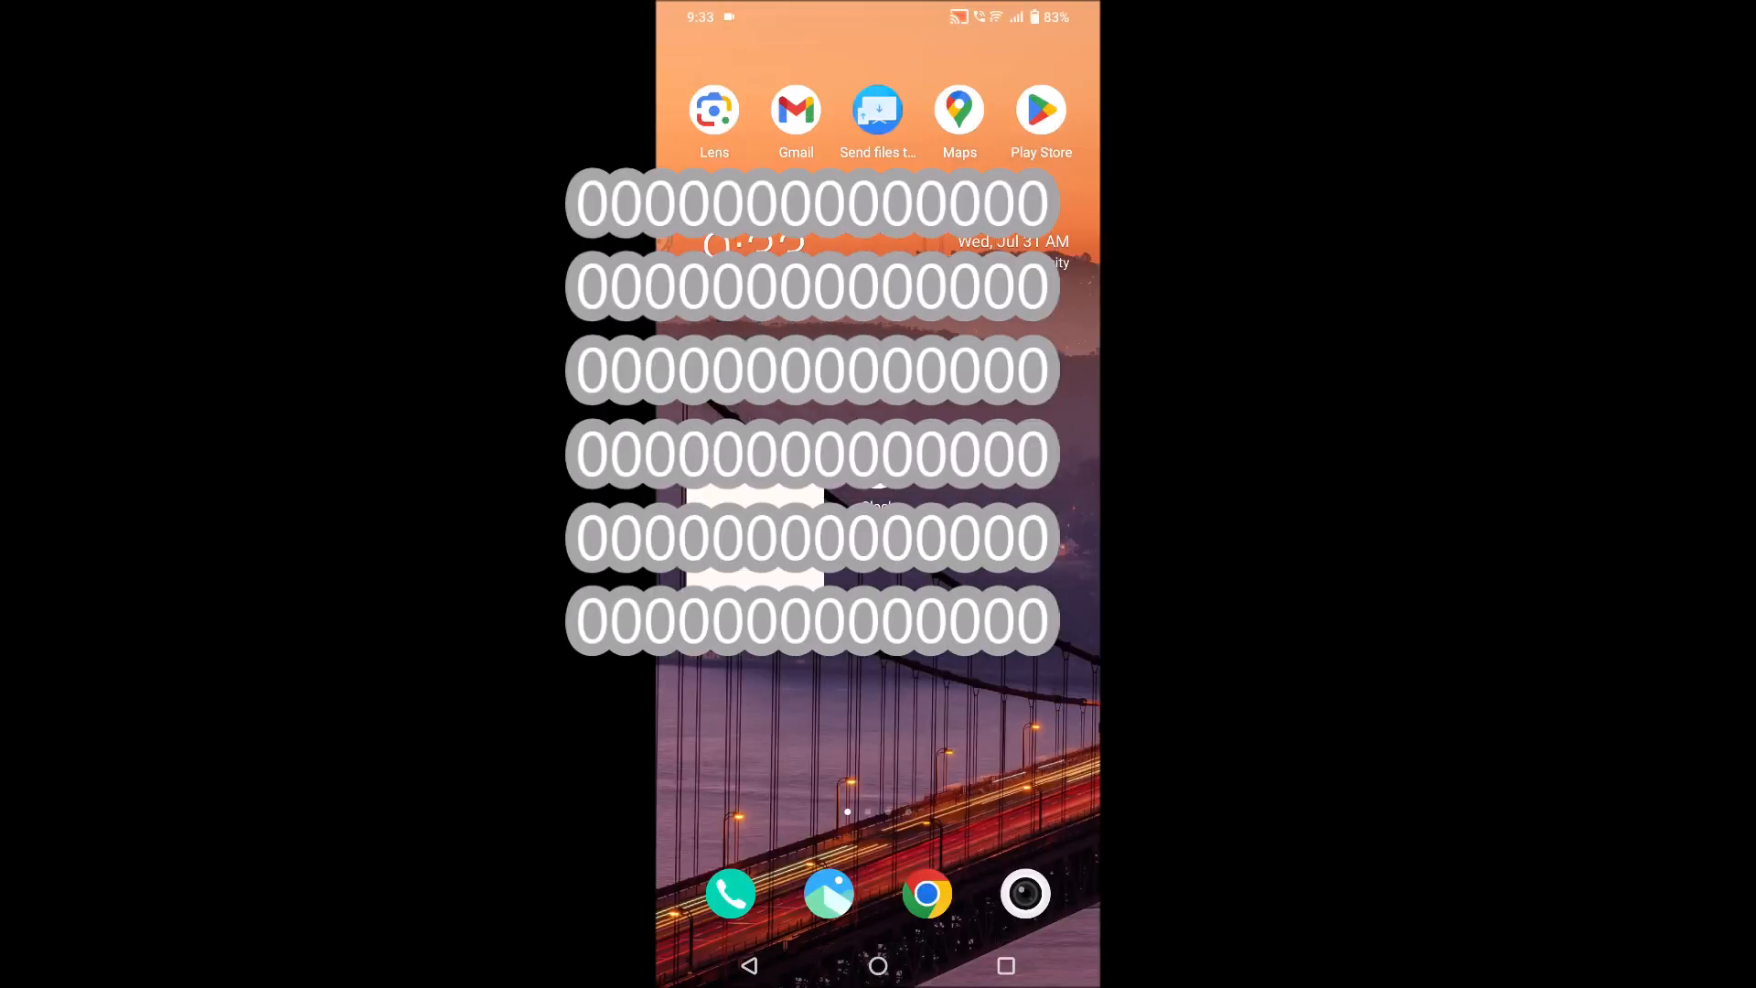
Step: Launch Google Maps and reach its Settings from the account menu
left_click(958, 110)
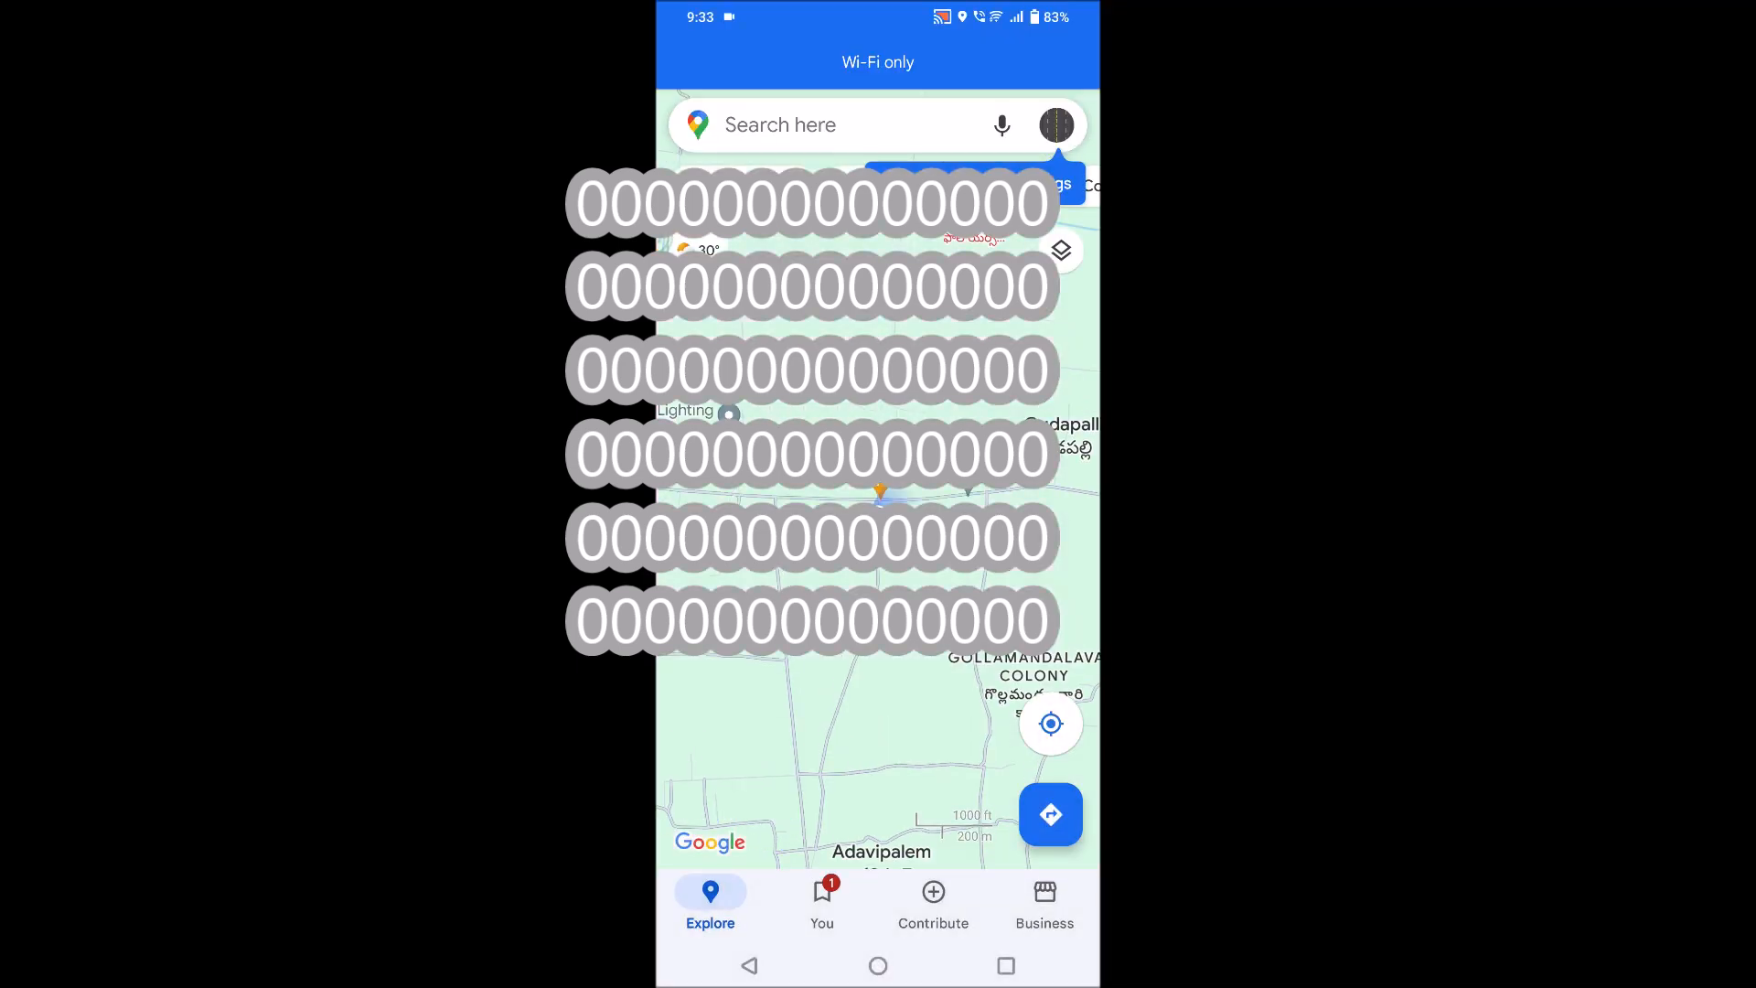
left_click(1057, 124)
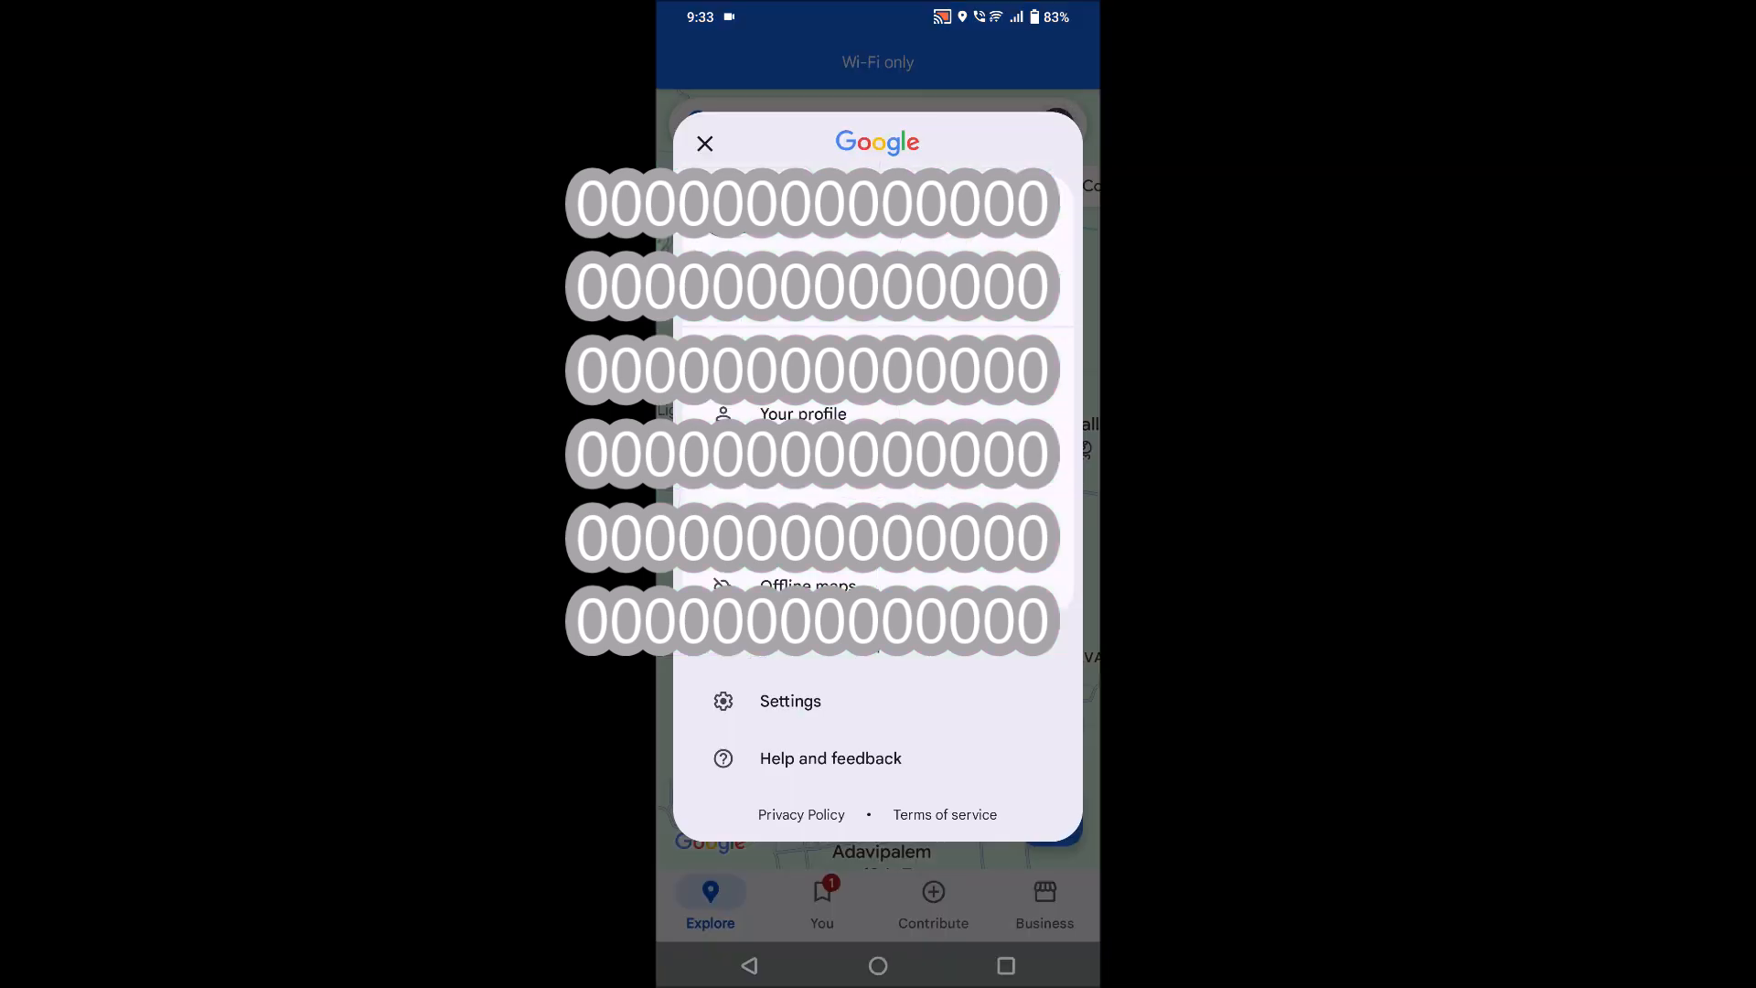
left_click(789, 699)
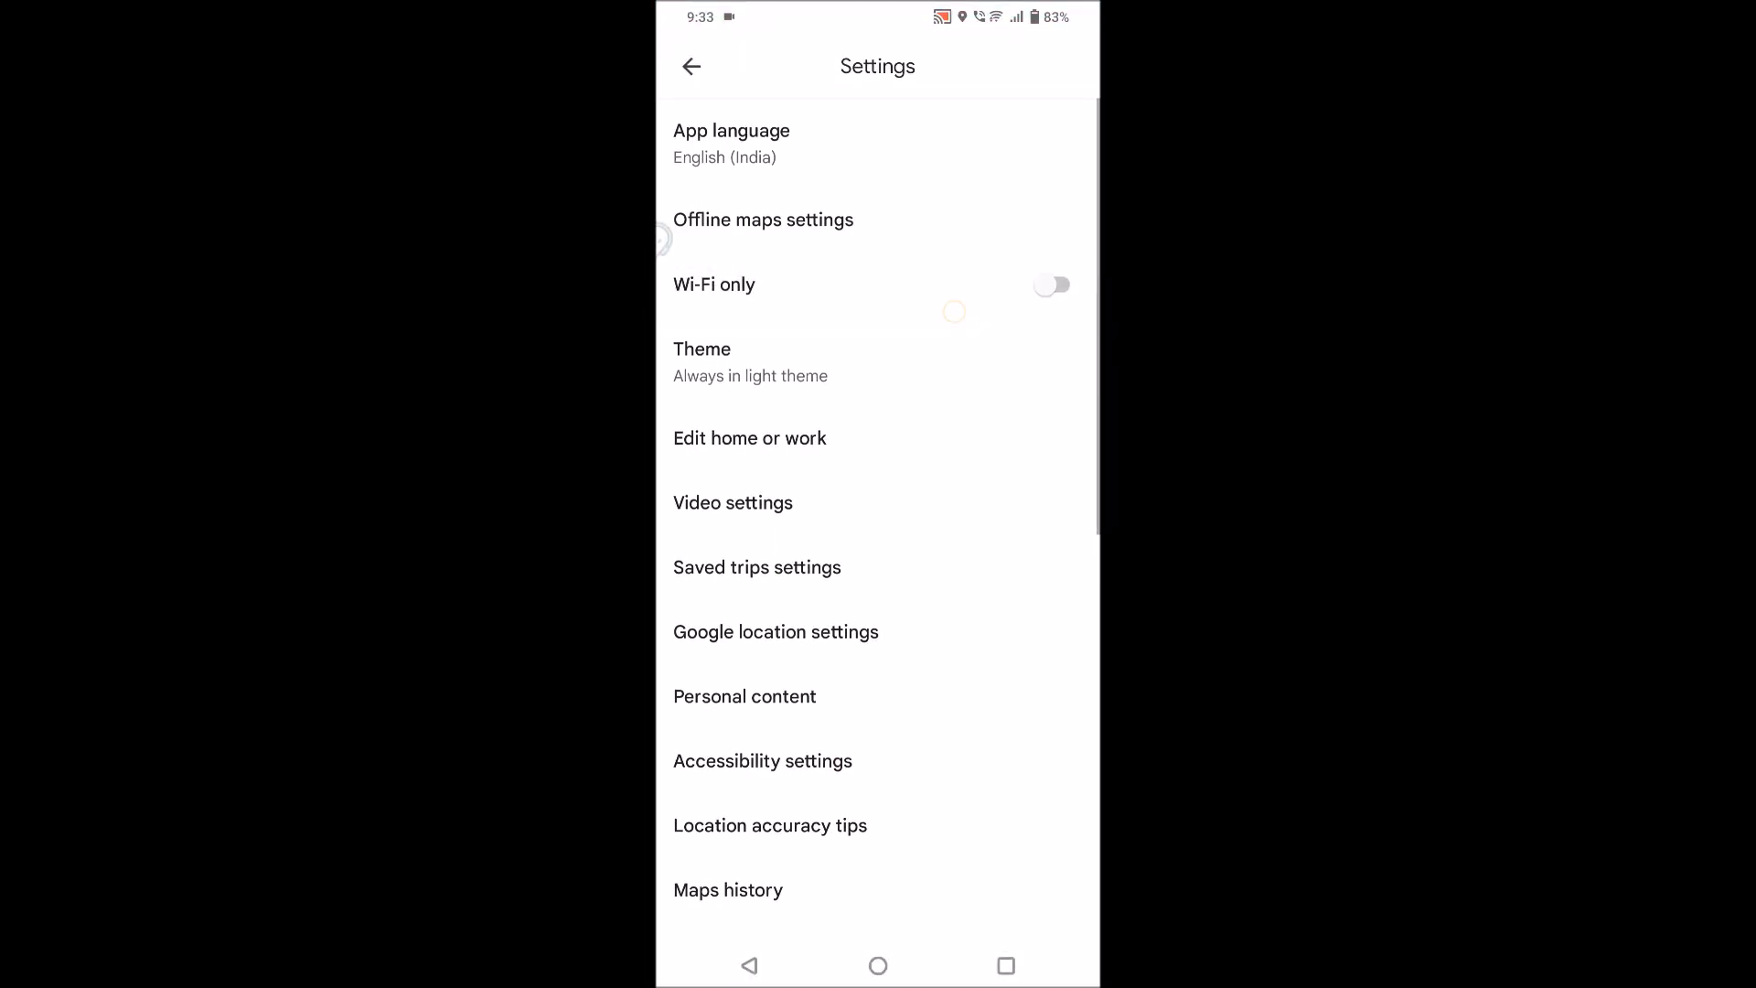
Step: Switch off Wi-Fi only, dismiss the offline map reminder, and return to the map
left_click(1049, 283)
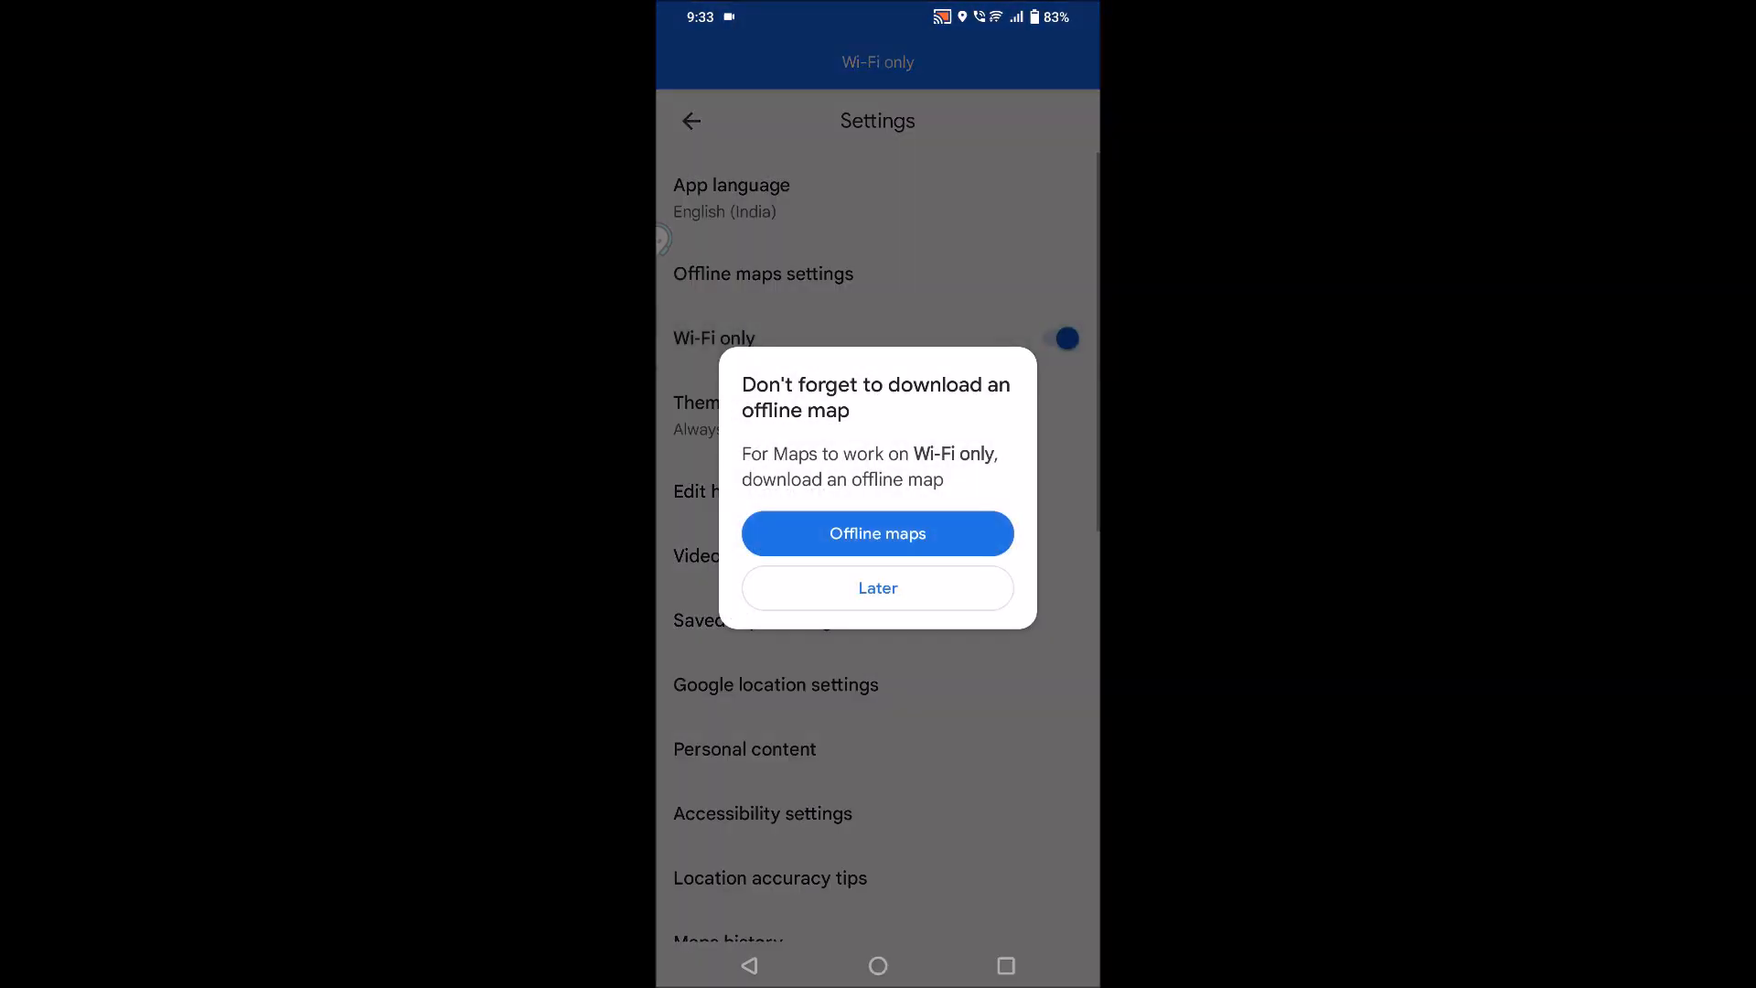
left_click(876, 588)
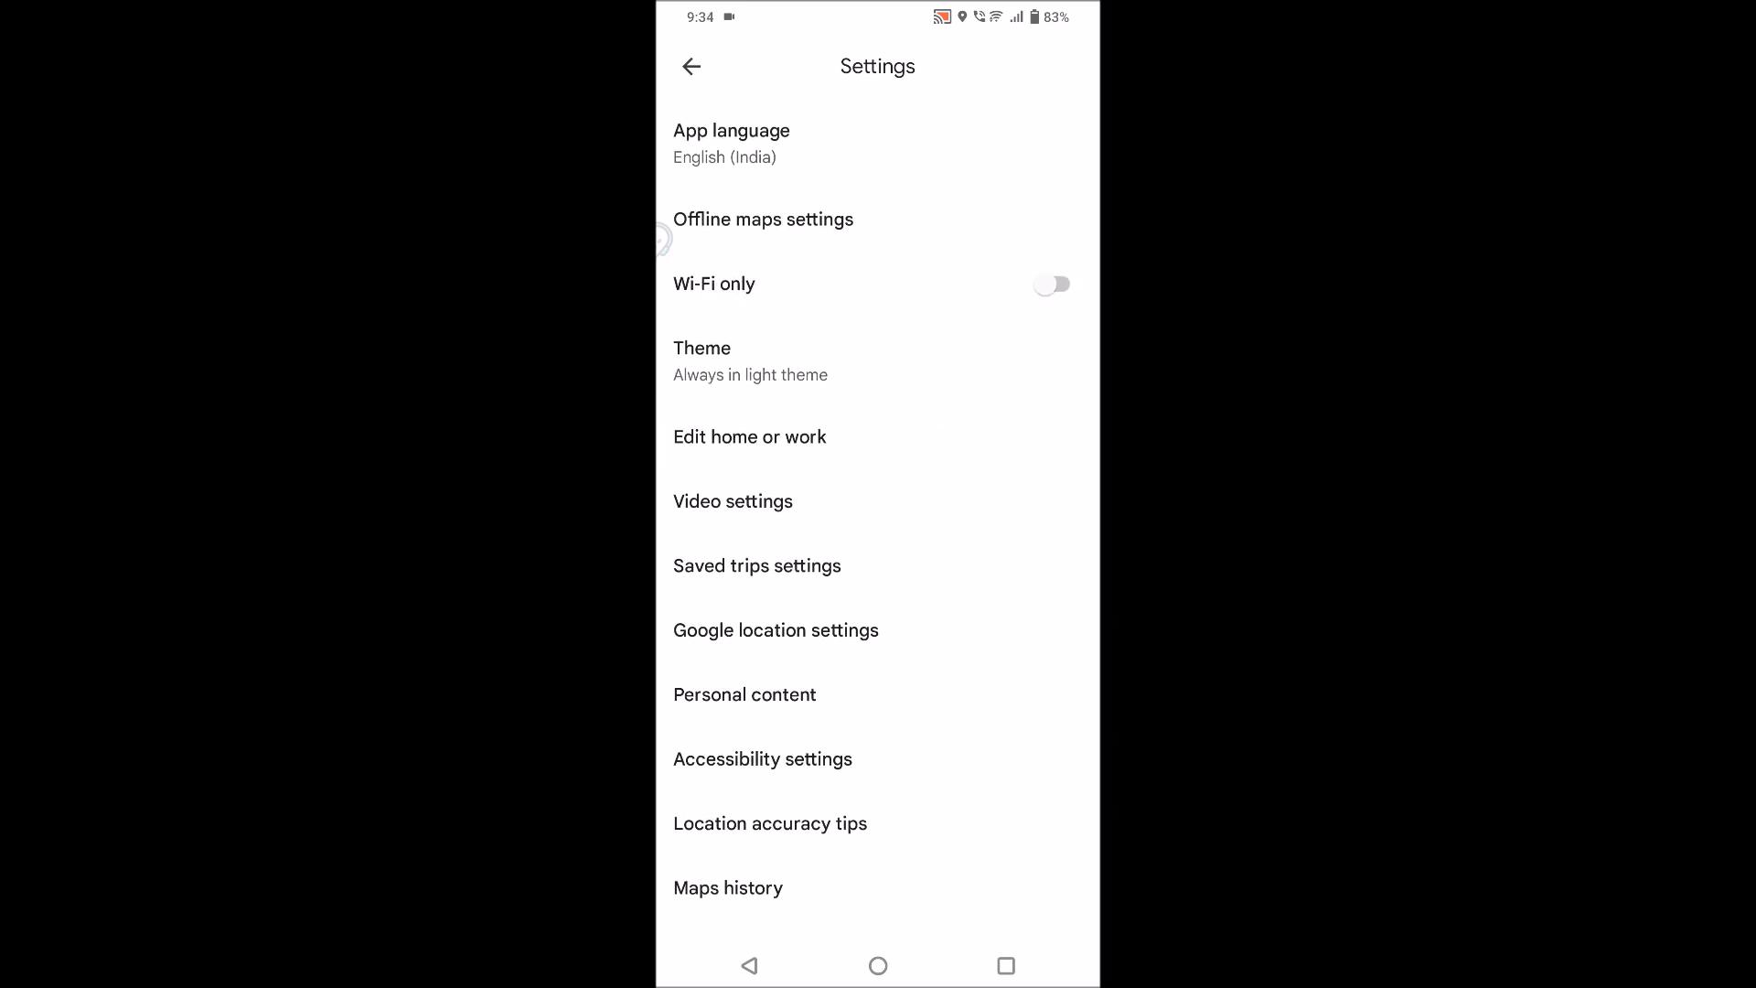
left_click(691, 67)
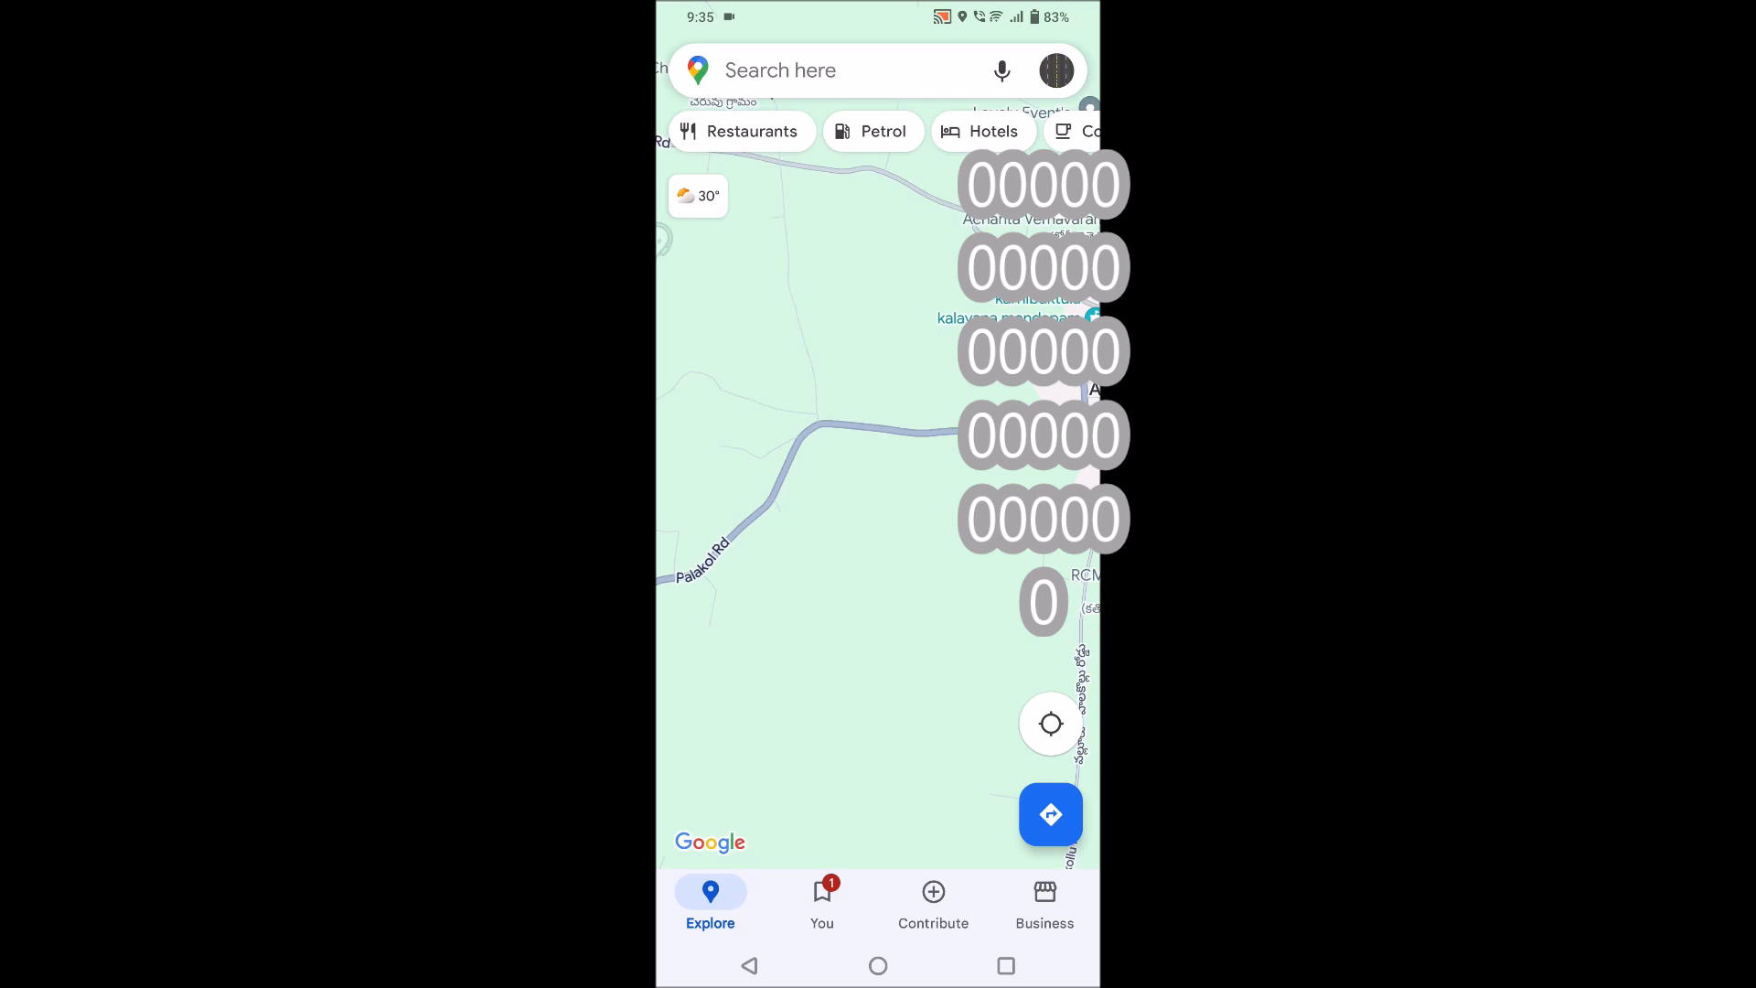
Step: From Help and feedback, start reporting a navigation problem
left_click(1053, 70)
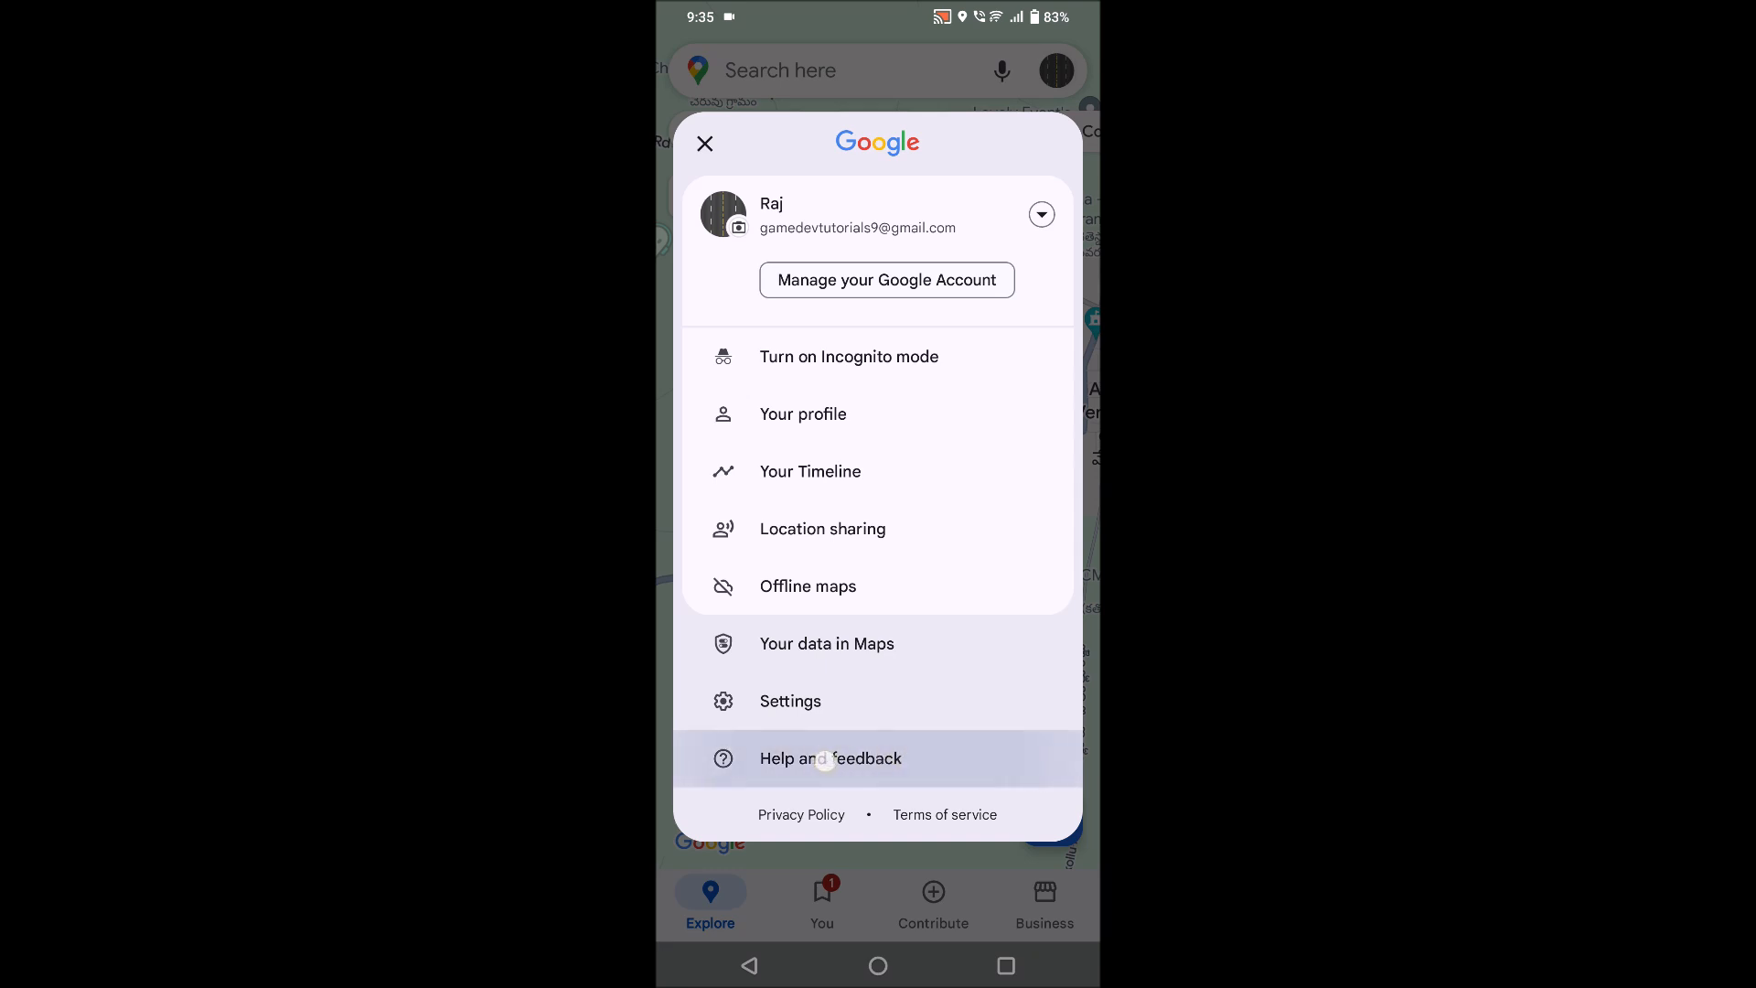
left_click(829, 758)
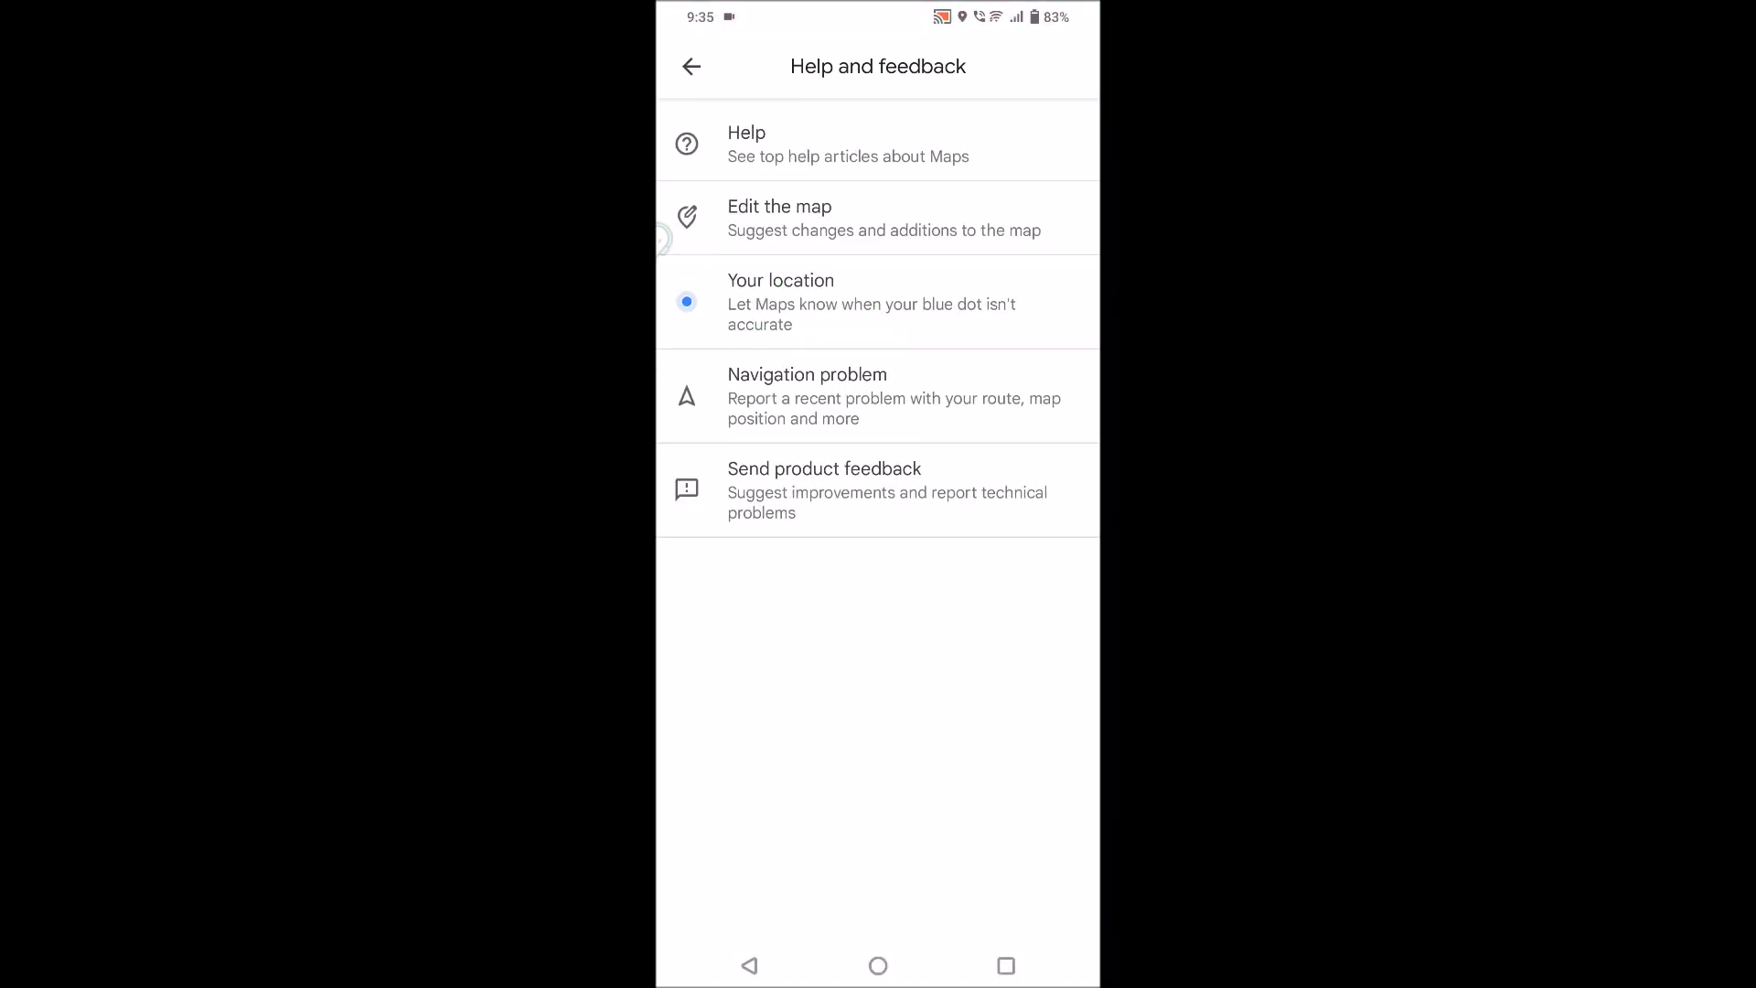
left_click(877, 490)
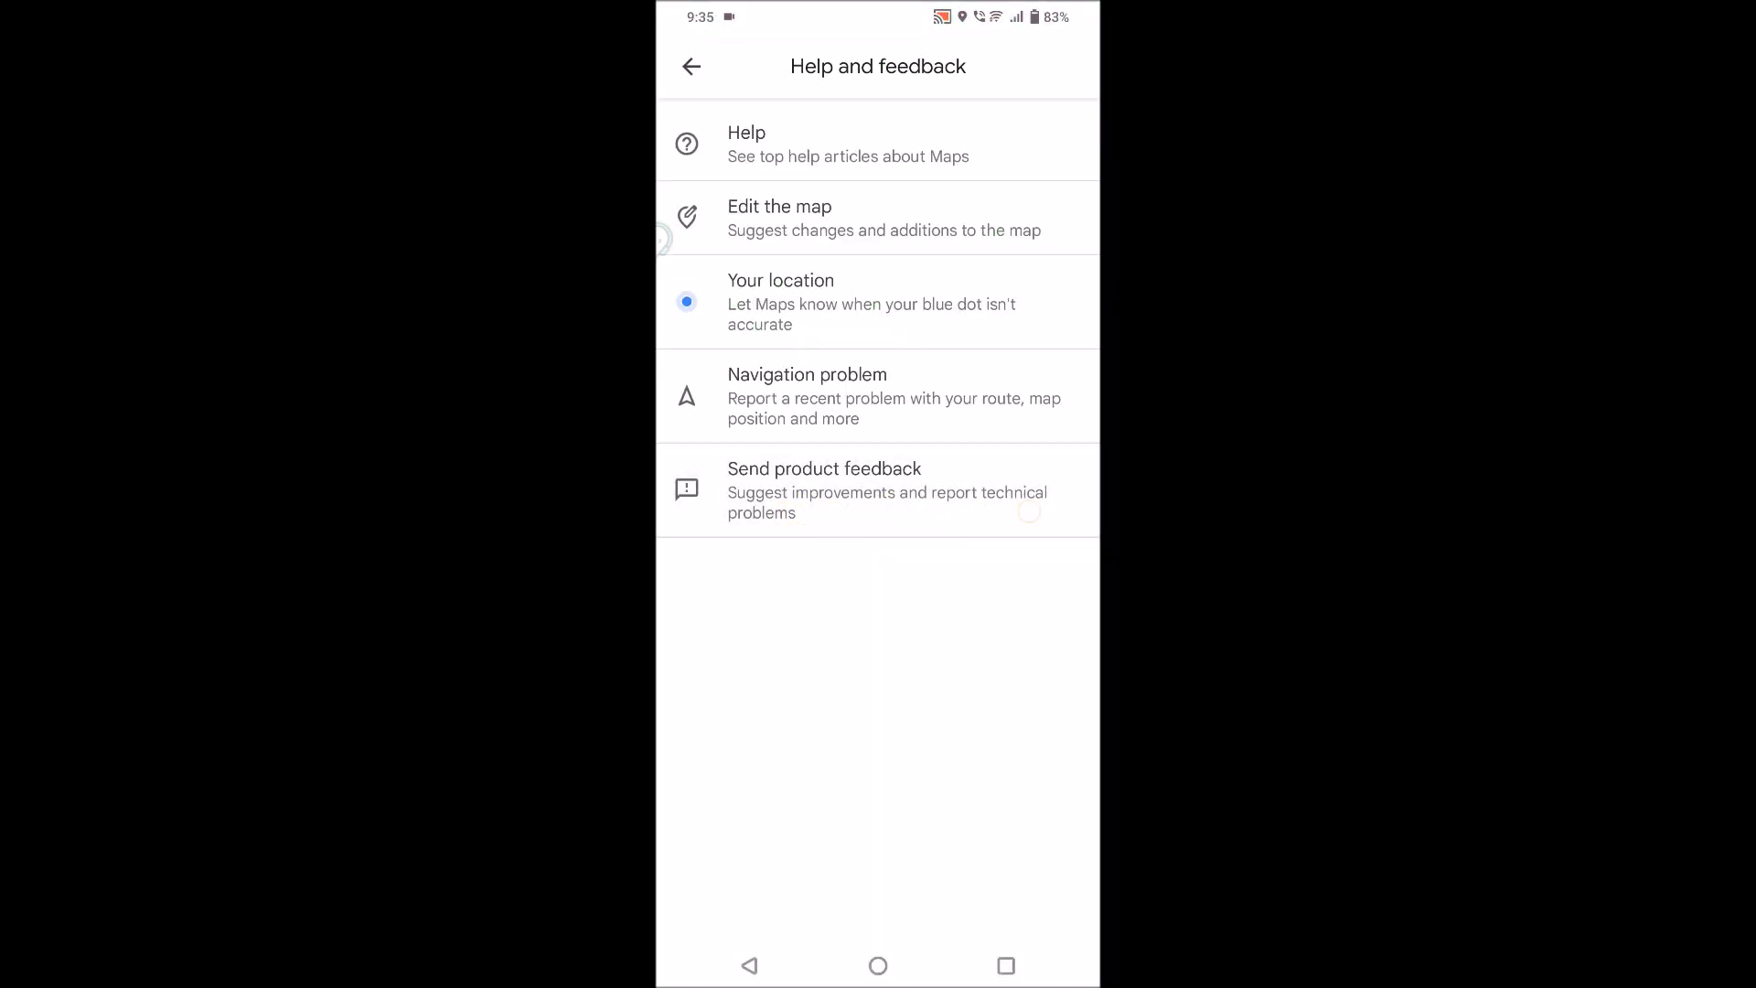
left_click(877, 491)
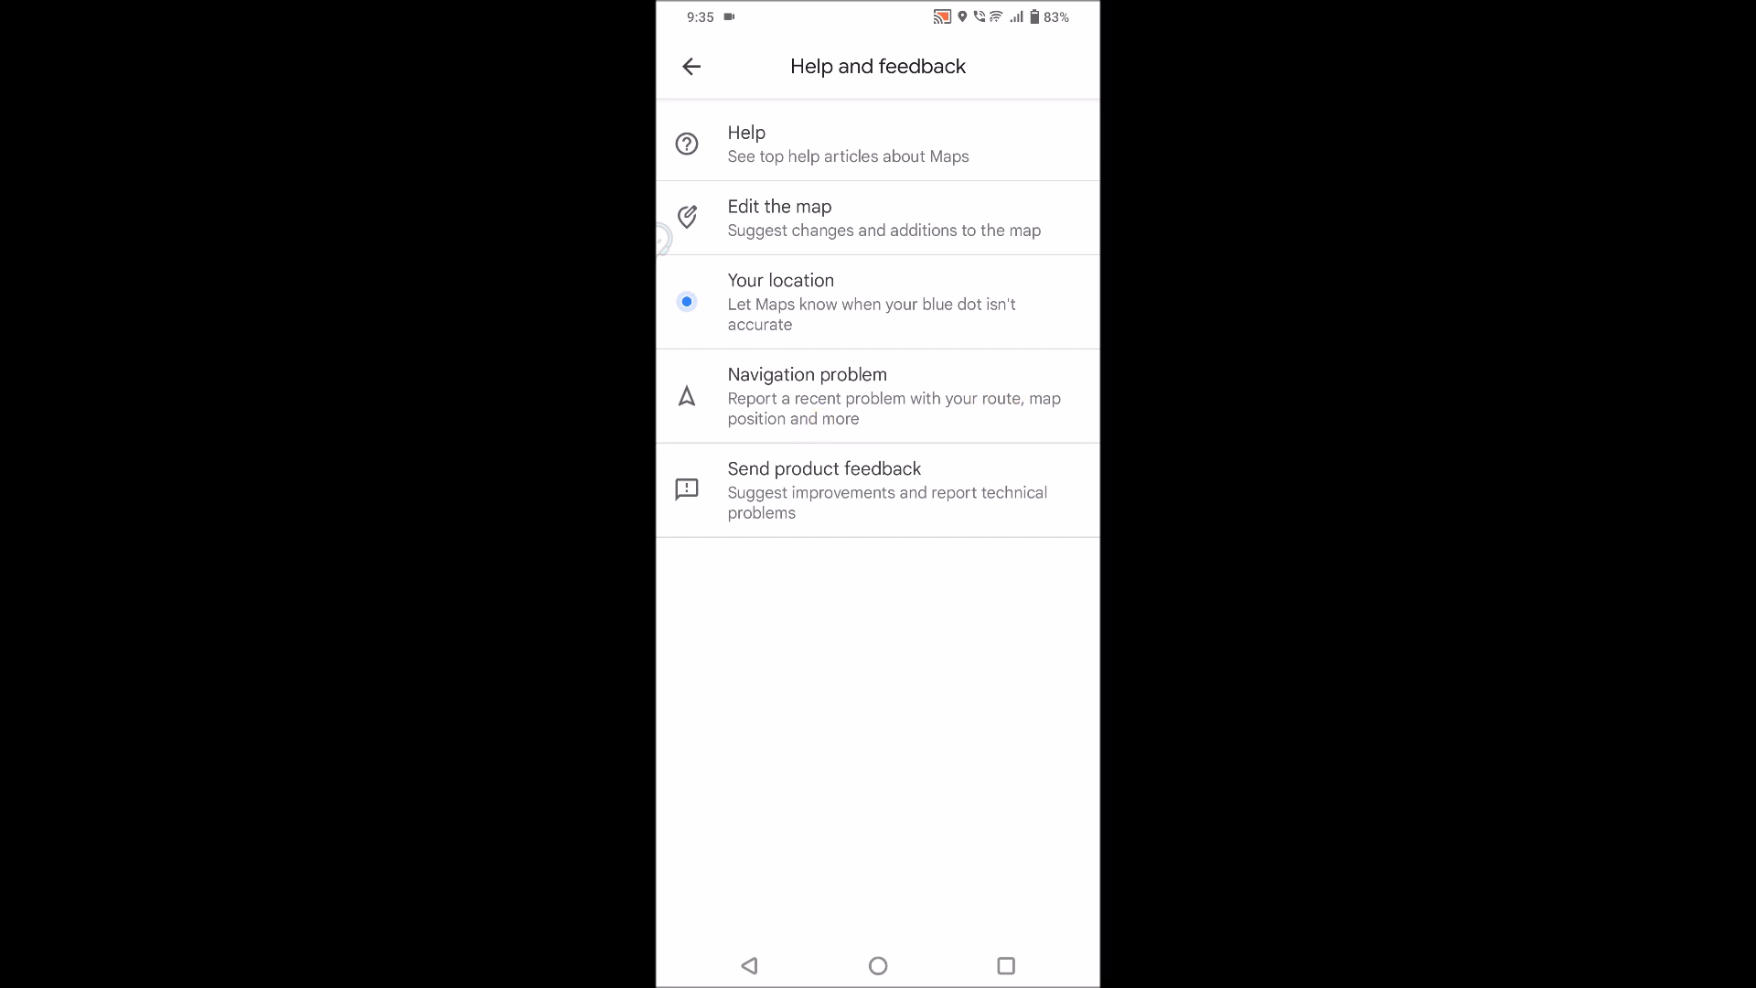
left_click(877, 395)
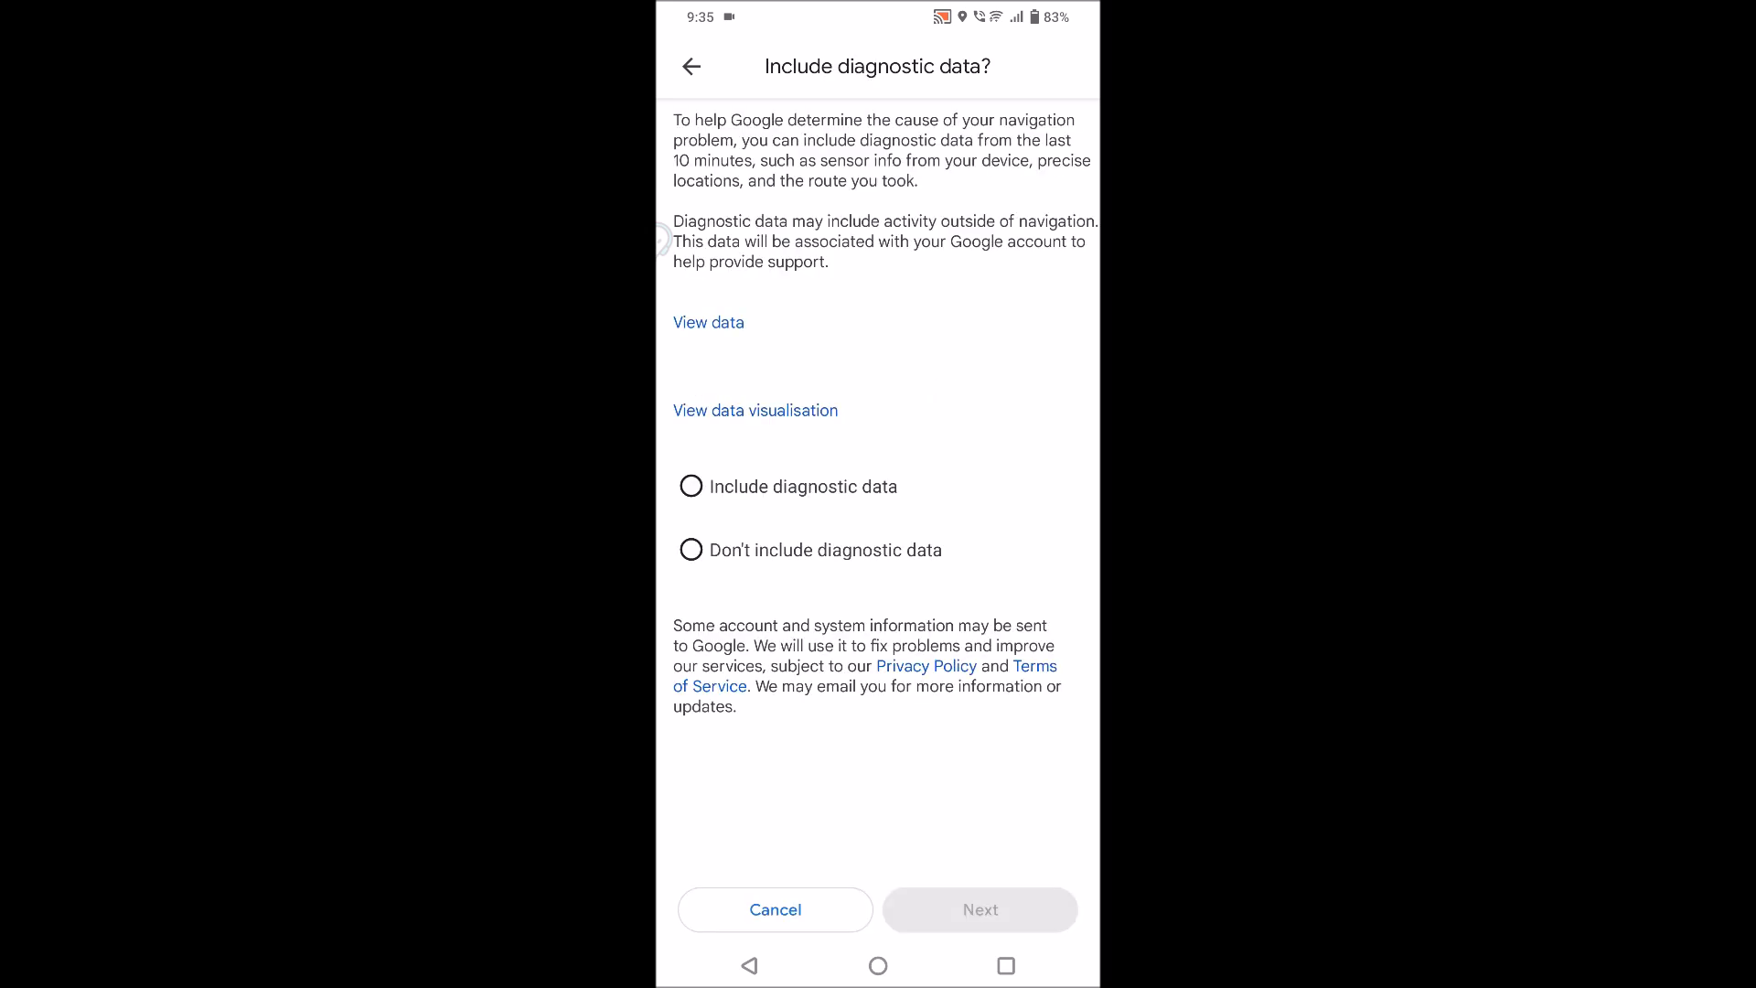
Step: Include diagnostic data and continue to the question about what the feedback concerns
left_click(692, 485)
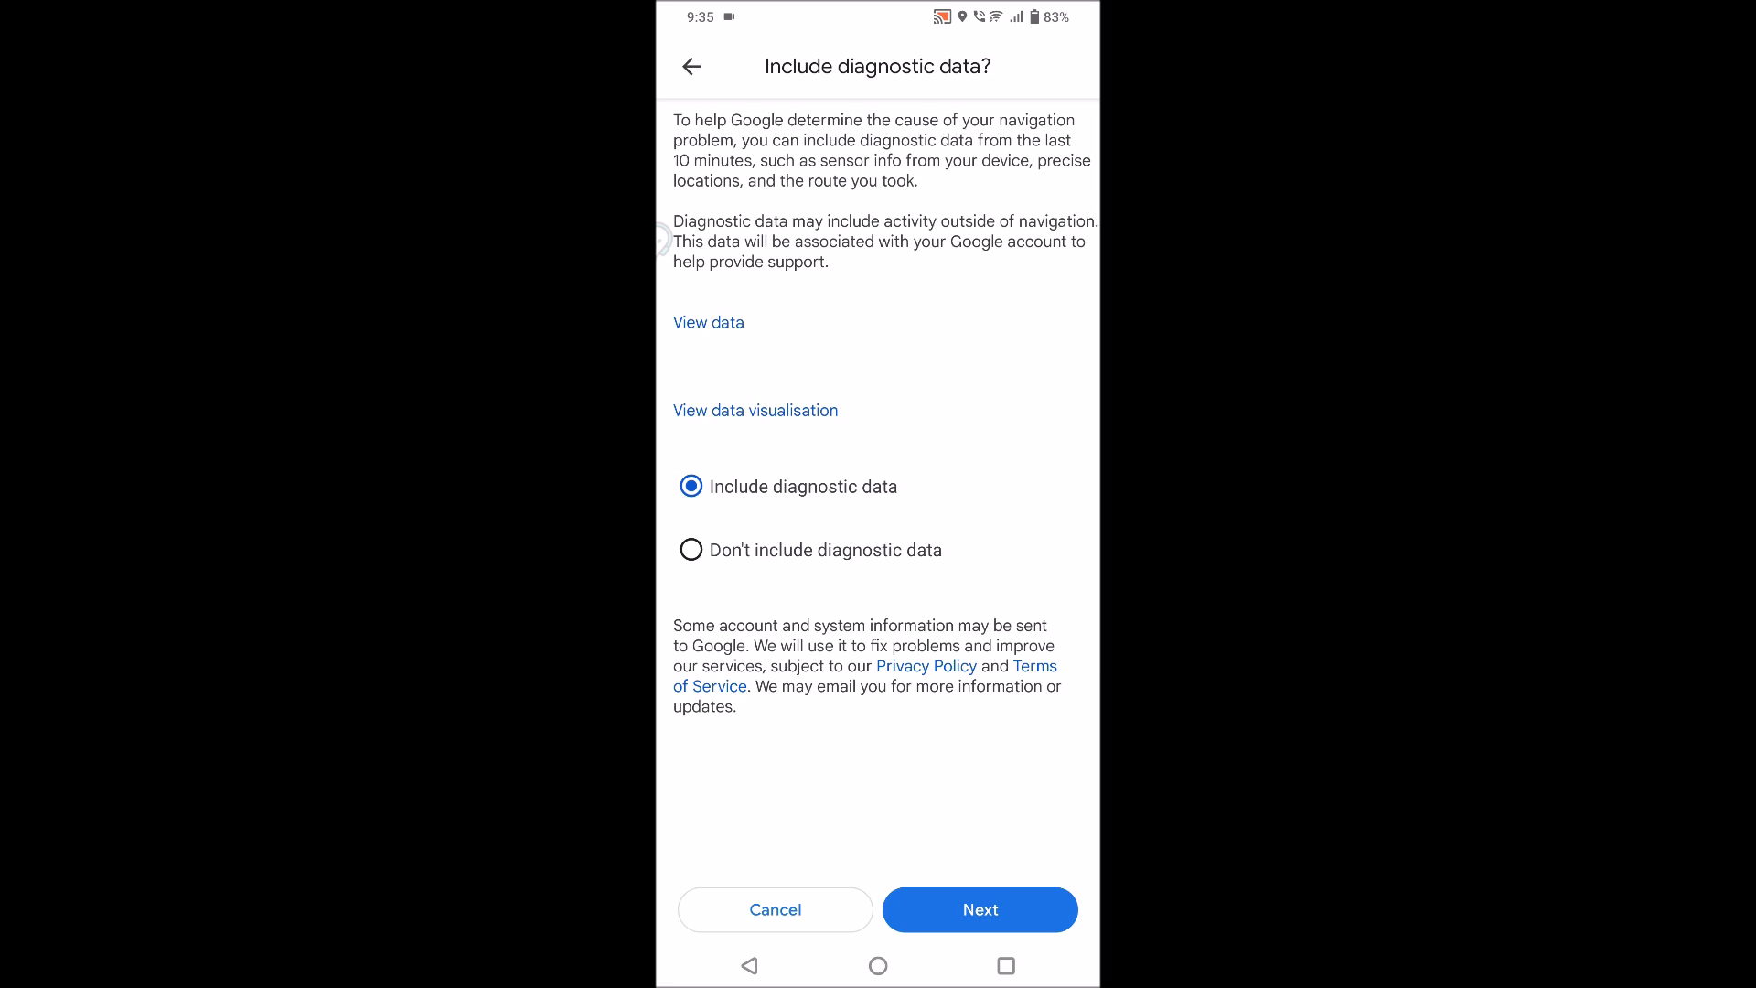
left_click(979, 909)
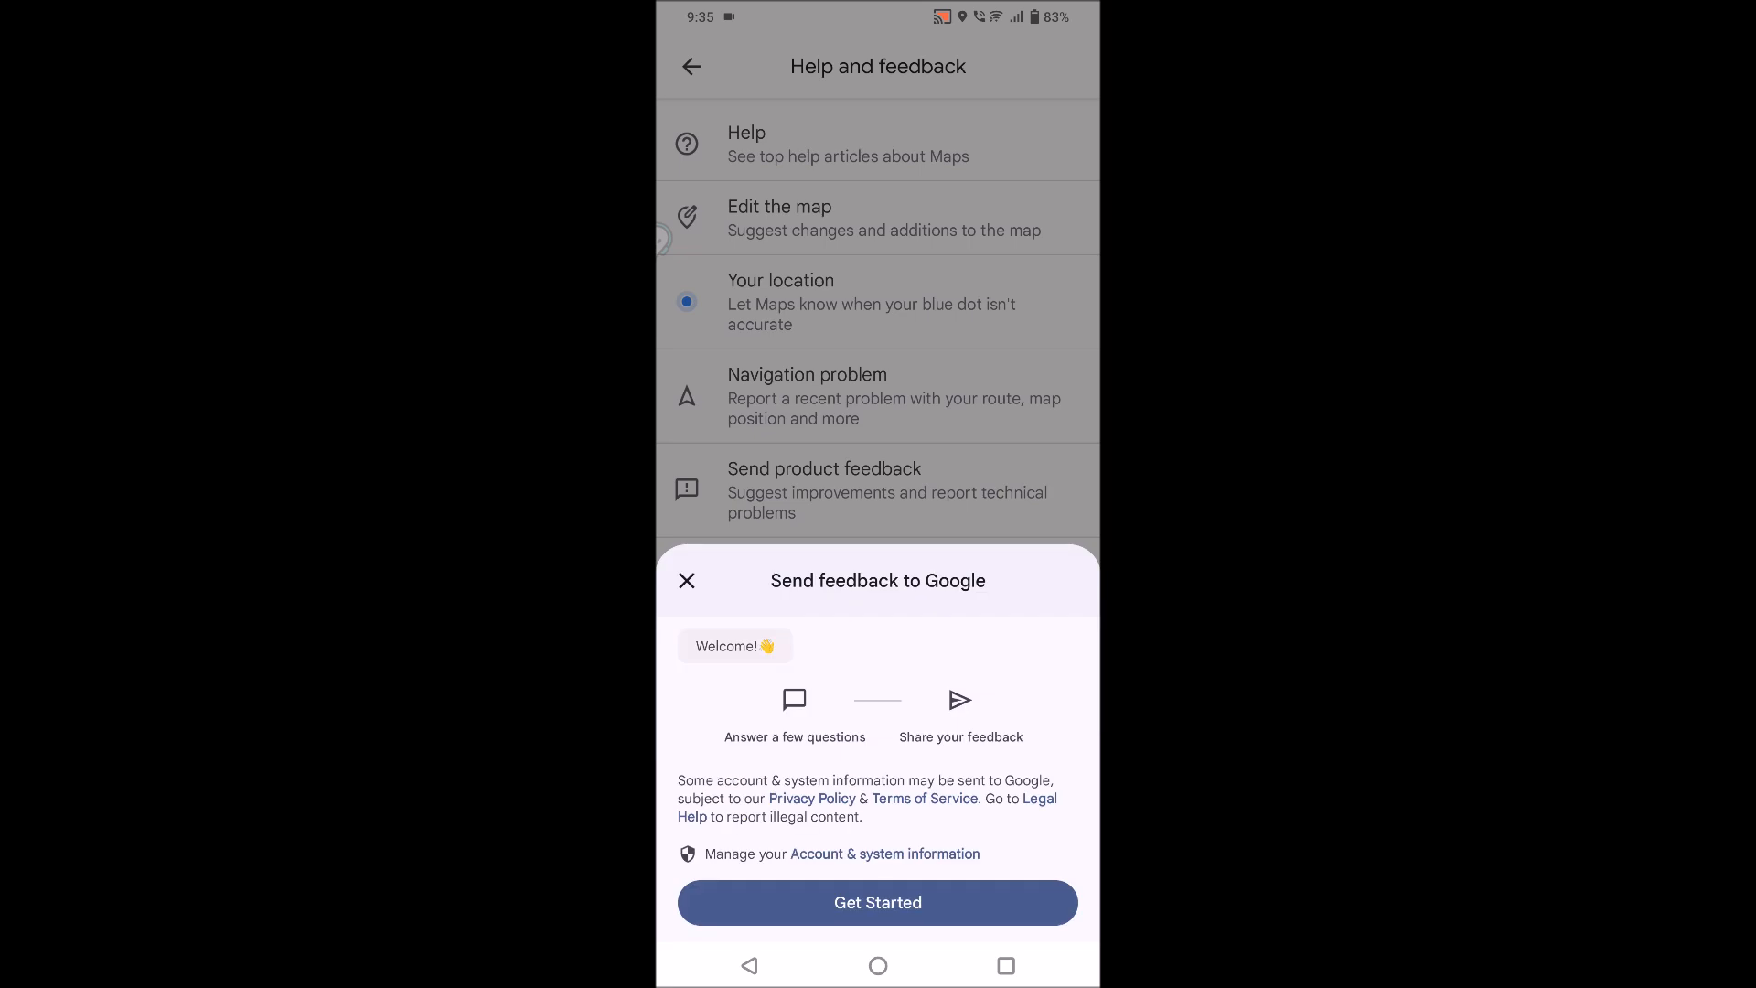
left_click(877, 902)
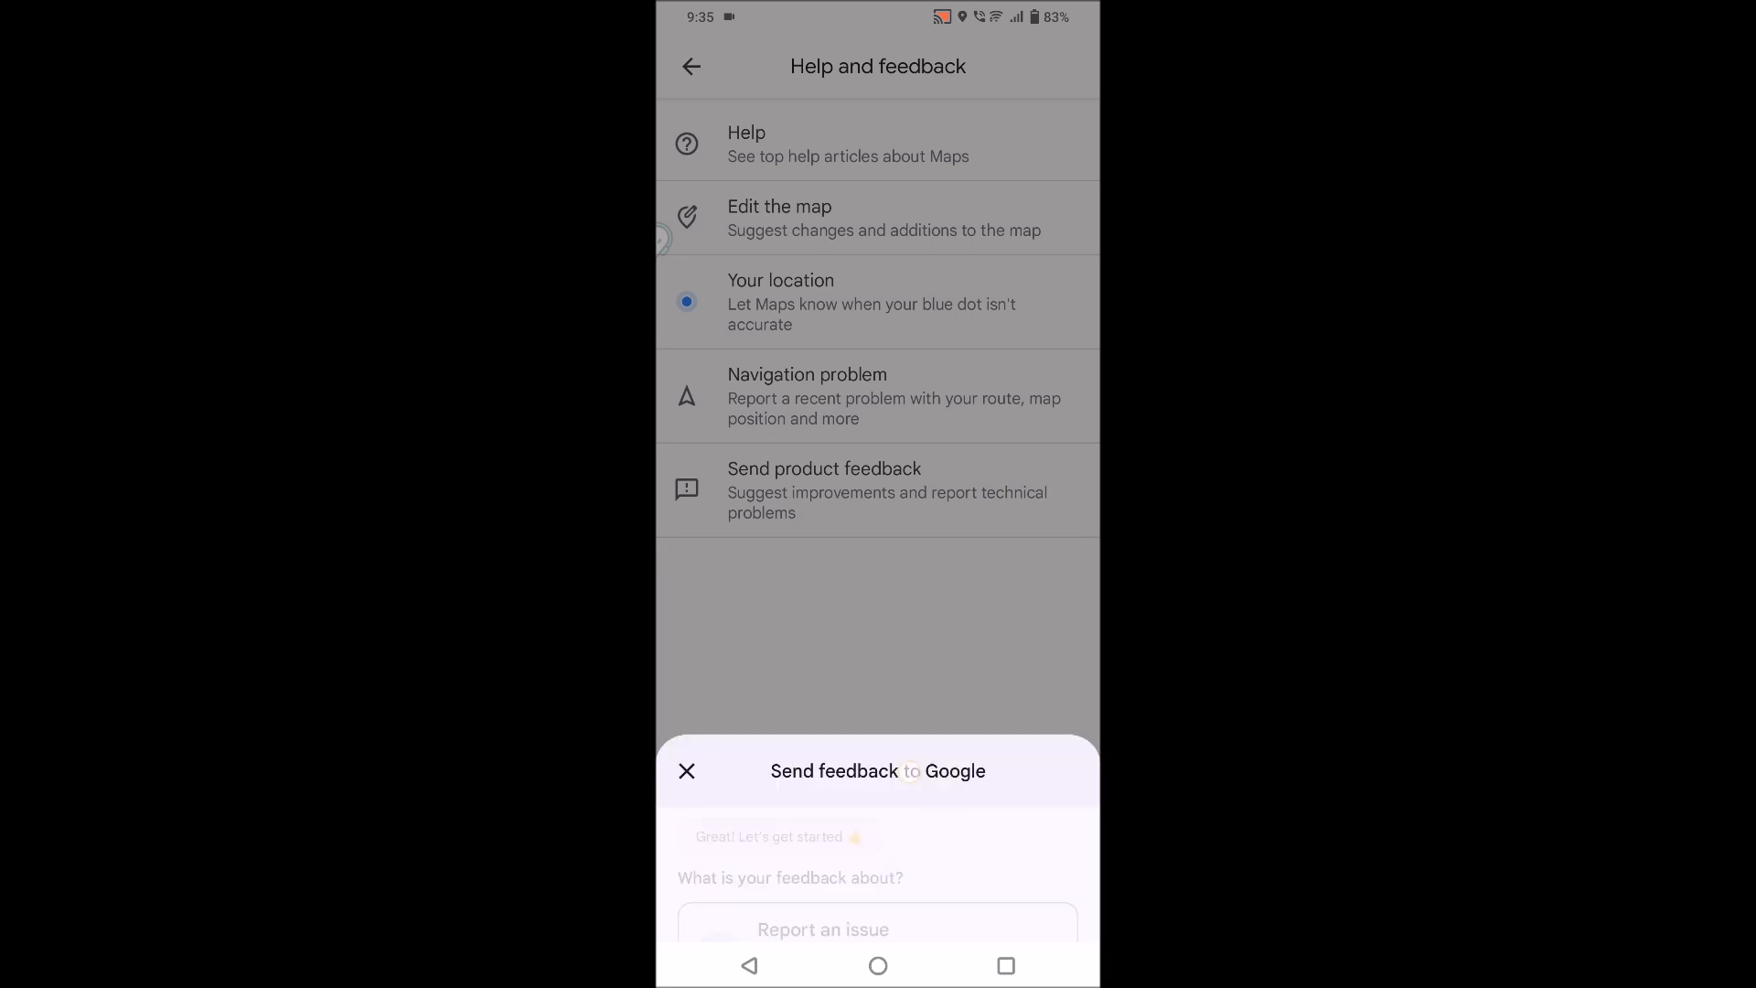